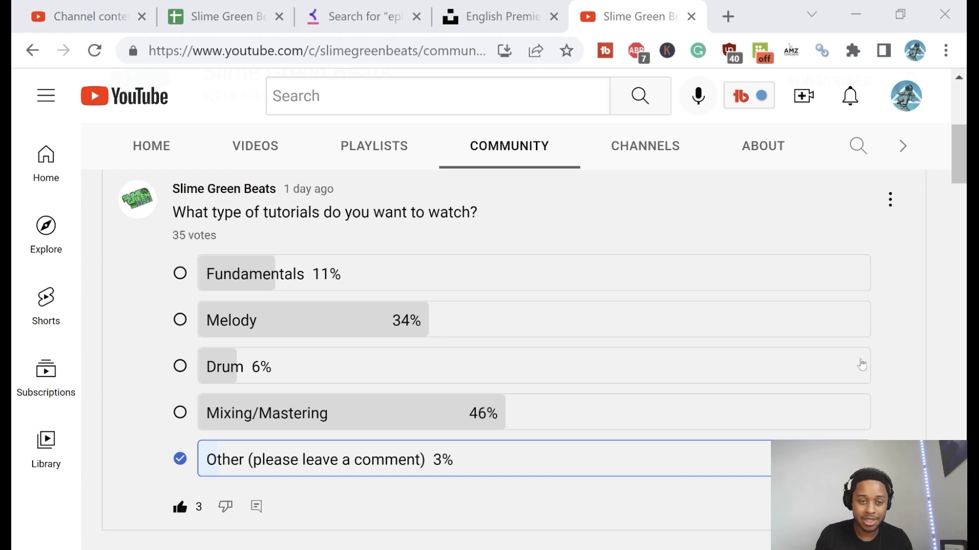
pyautogui.moveTo(630, 298)
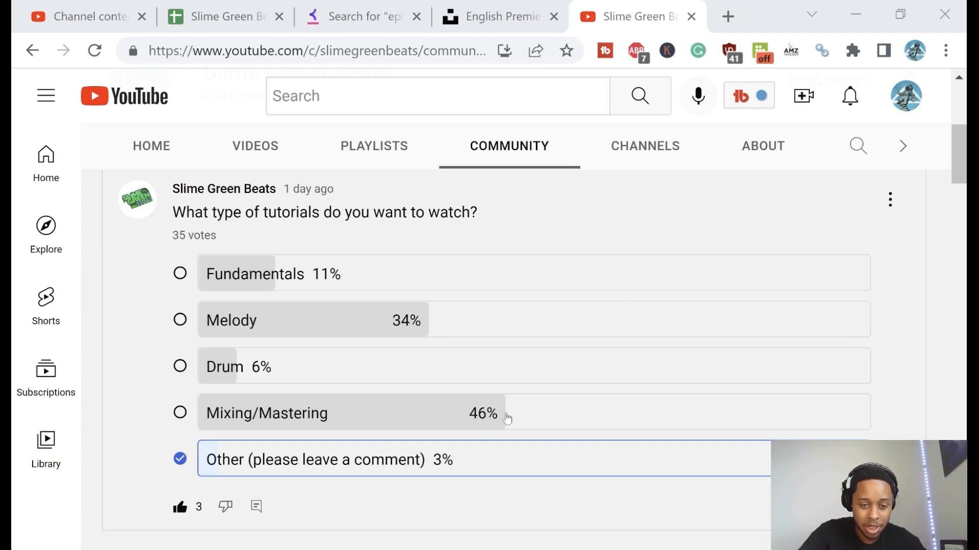
pyautogui.moveTo(811, 333)
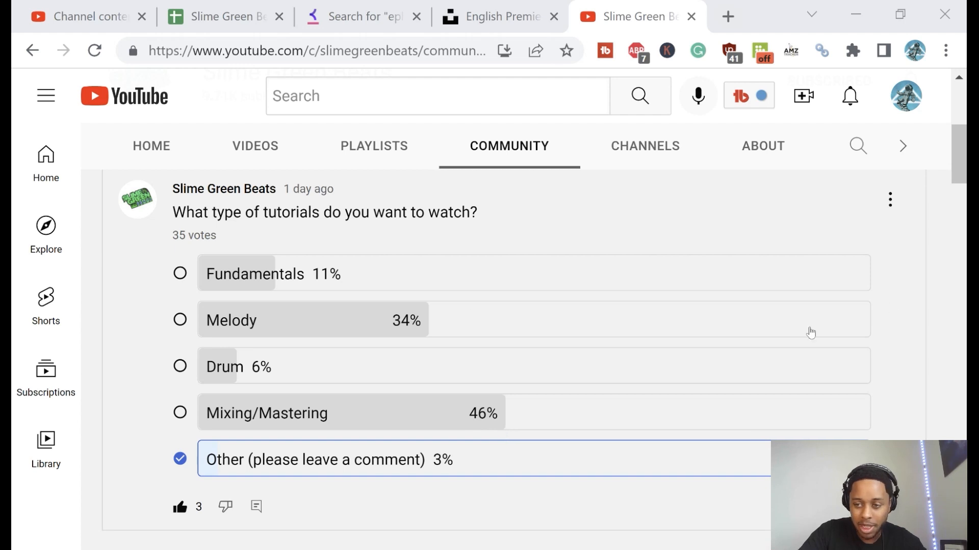
# Scroll down the YouTube Community tab toward the poll about the channel's former name
pyautogui.scroll(-3)
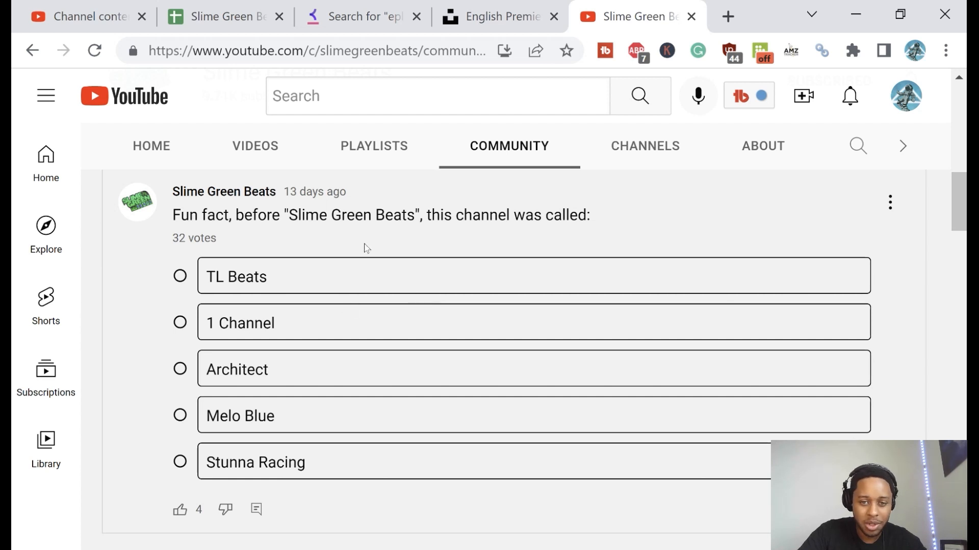
pyautogui.moveTo(352, 439)
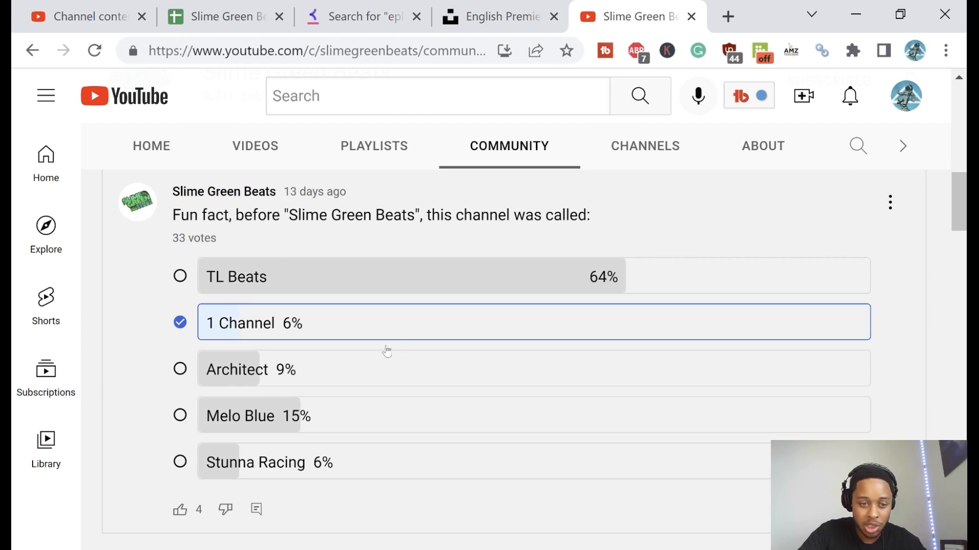
pyautogui.moveTo(376, 315)
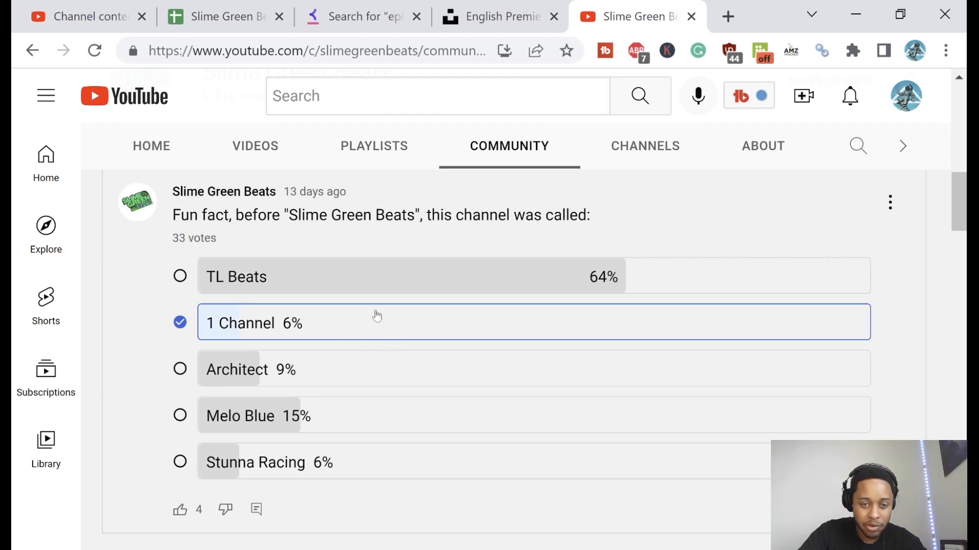
pyautogui.moveTo(586, 387)
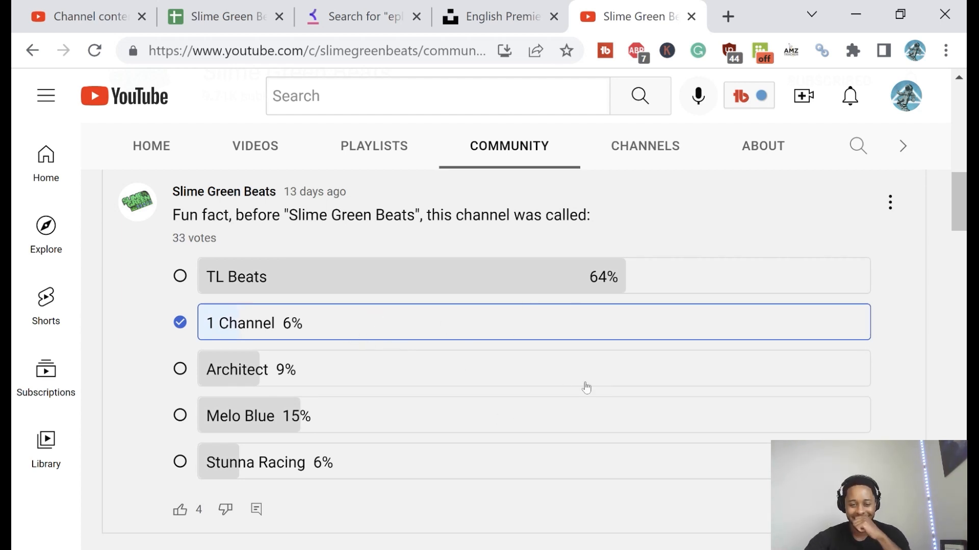
pyautogui.moveTo(445, 361)
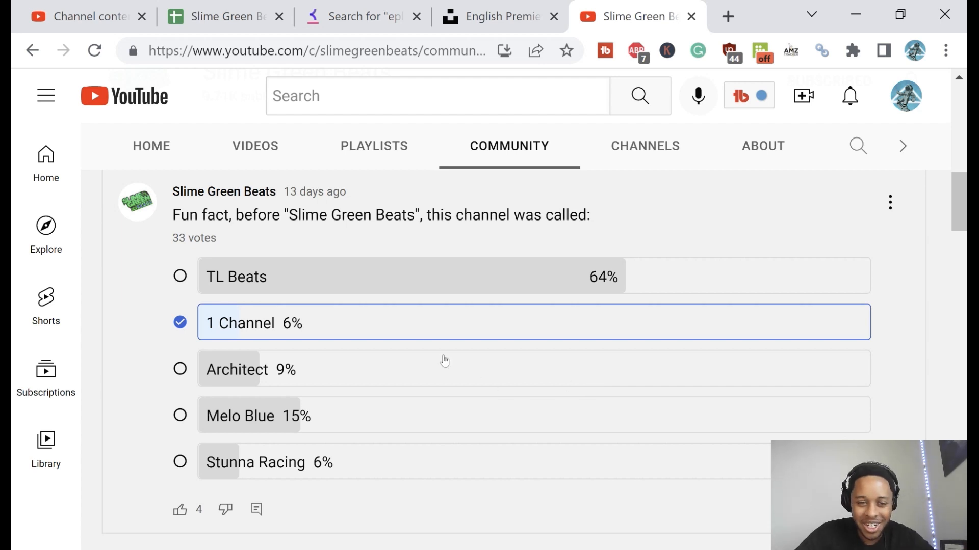
pyautogui.moveTo(592, 384)
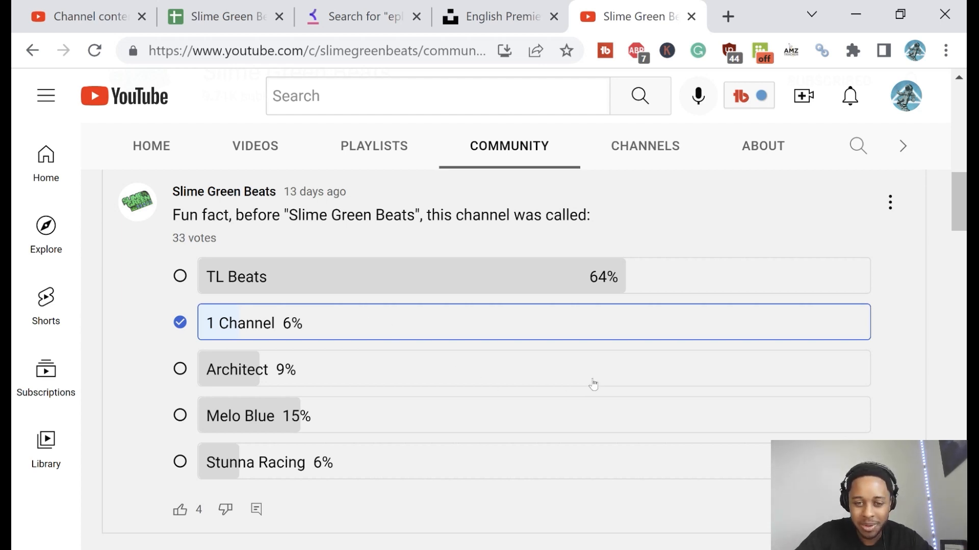
pyautogui.moveTo(534, 357)
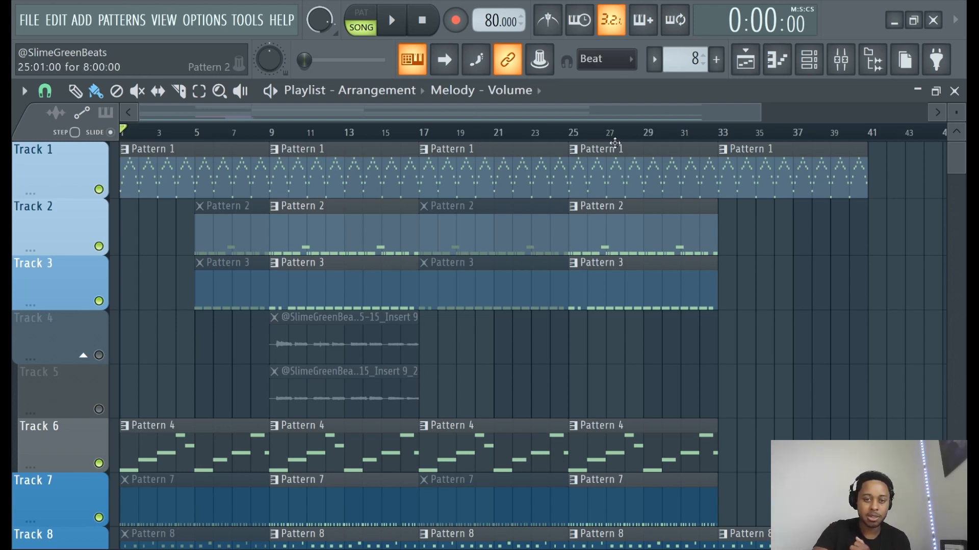
pyautogui.click(841, 59)
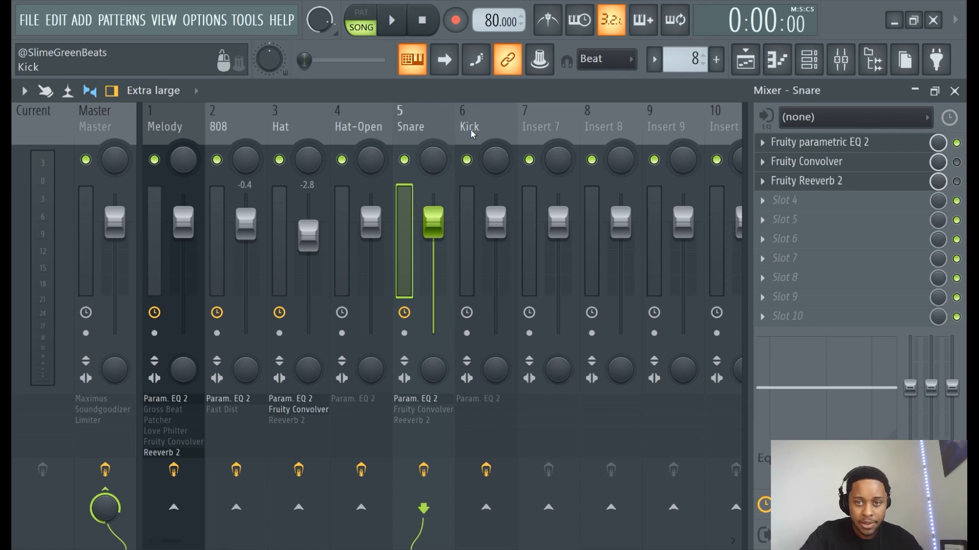
pyautogui.moveTo(745, 59)
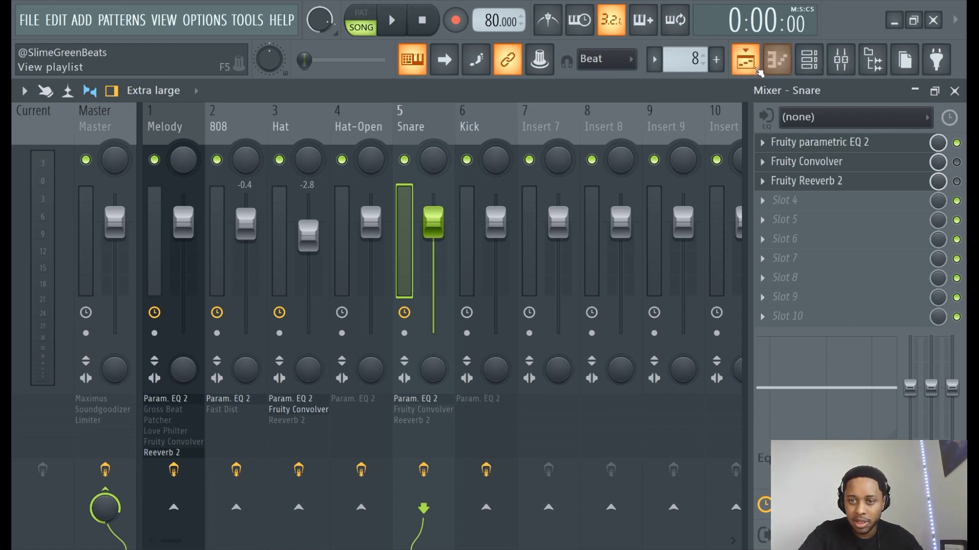
# Start the beat playing and view the Hat-Open and Master effect chains
pyautogui.click(391, 19)
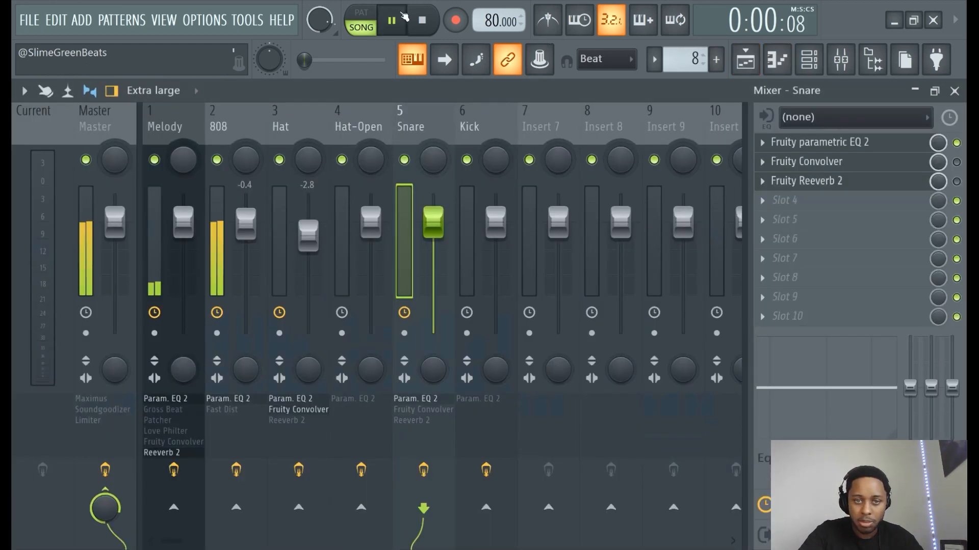
pyautogui.click(358, 119)
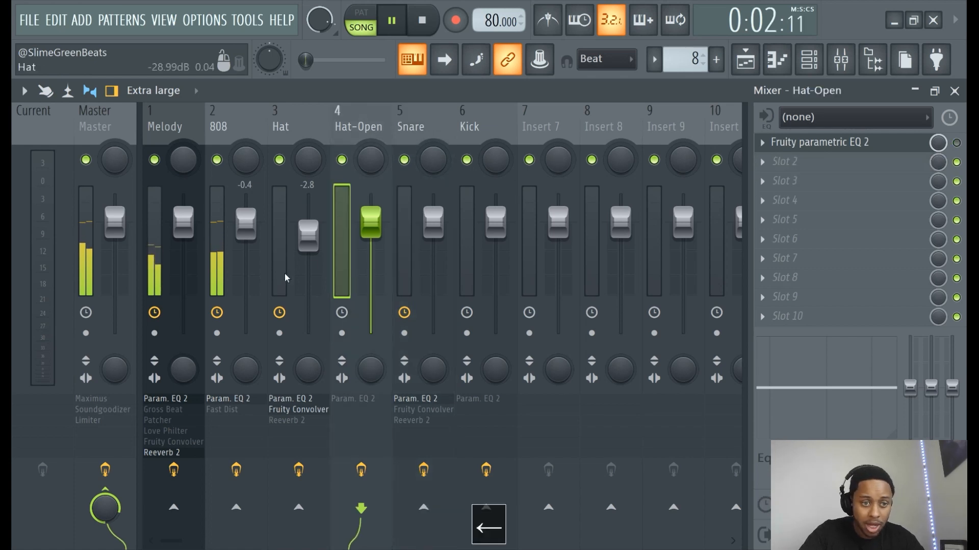
pyautogui.click(95, 119)
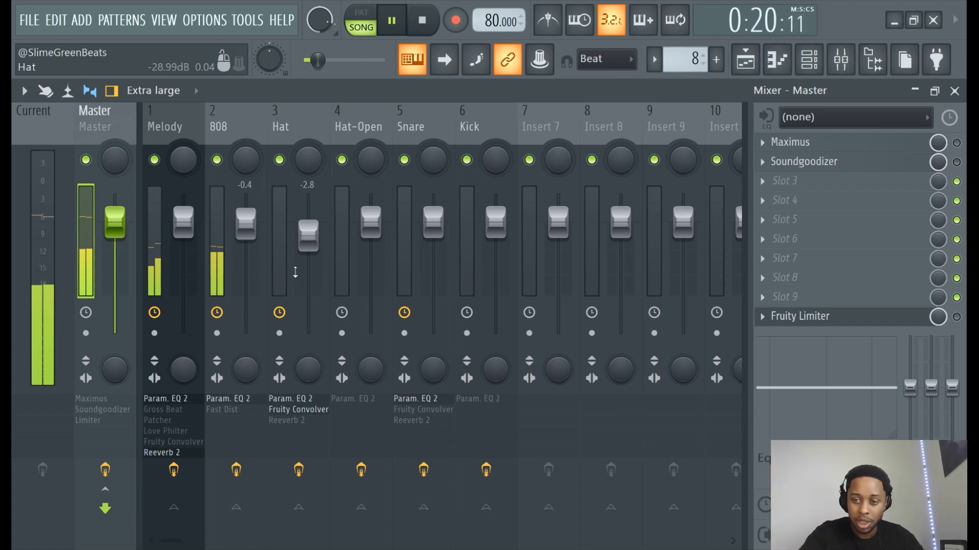
# Raise the toolbar master volume while the beat plays, then pause playback
pyautogui.click(784, 258)
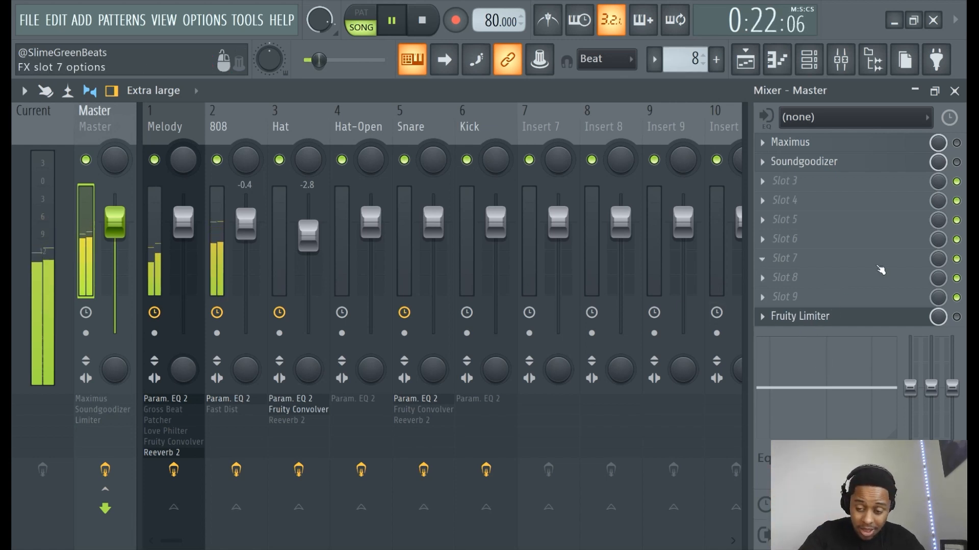
pyautogui.click(800, 316)
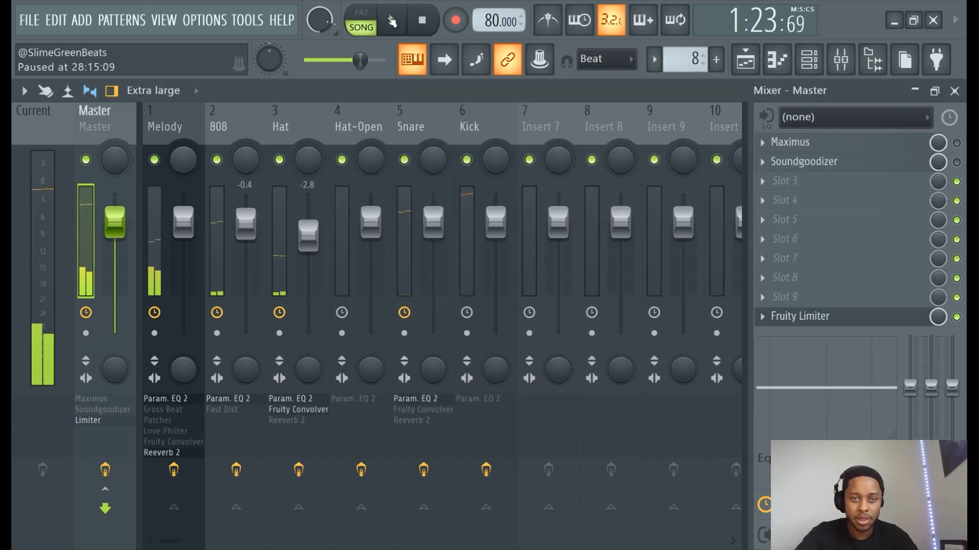
# Resume playback, select the Melody insert and open its Fruity Parametric EQ 2
pyautogui.click(390, 20)
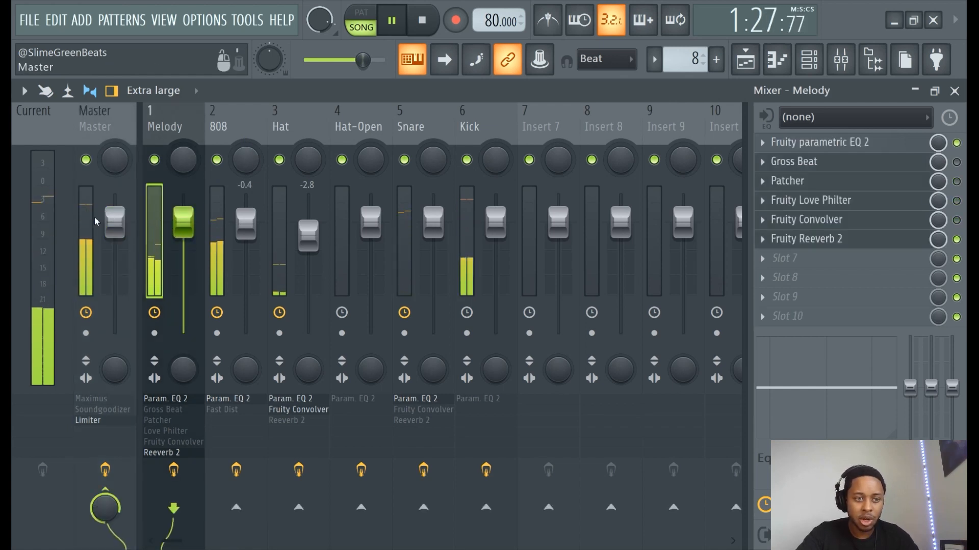
pyautogui.click(94, 122)
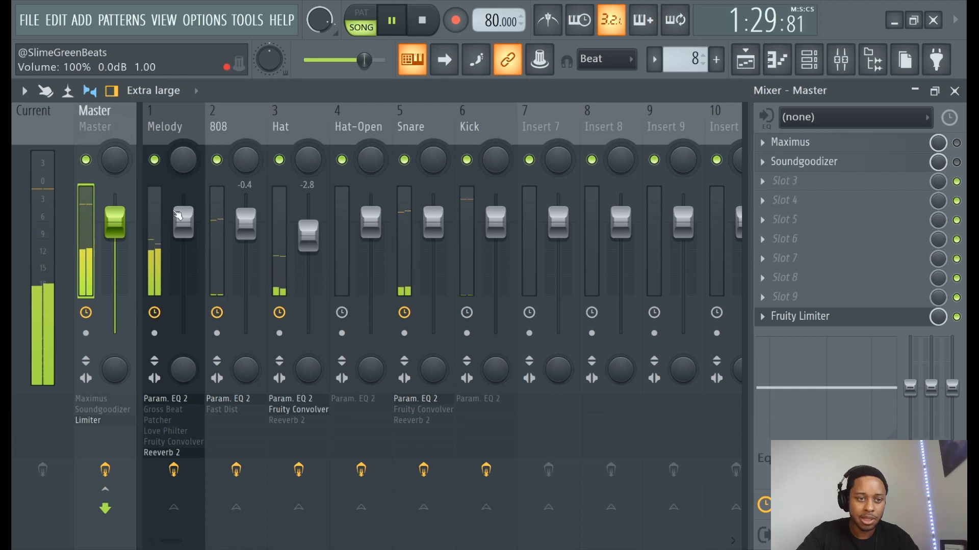
pyautogui.click(164, 127)
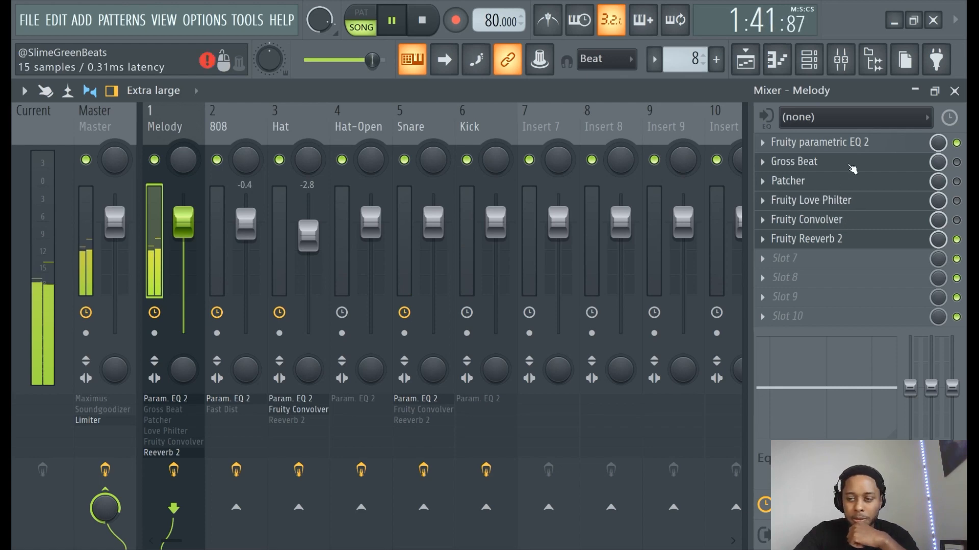
pyautogui.click(819, 141)
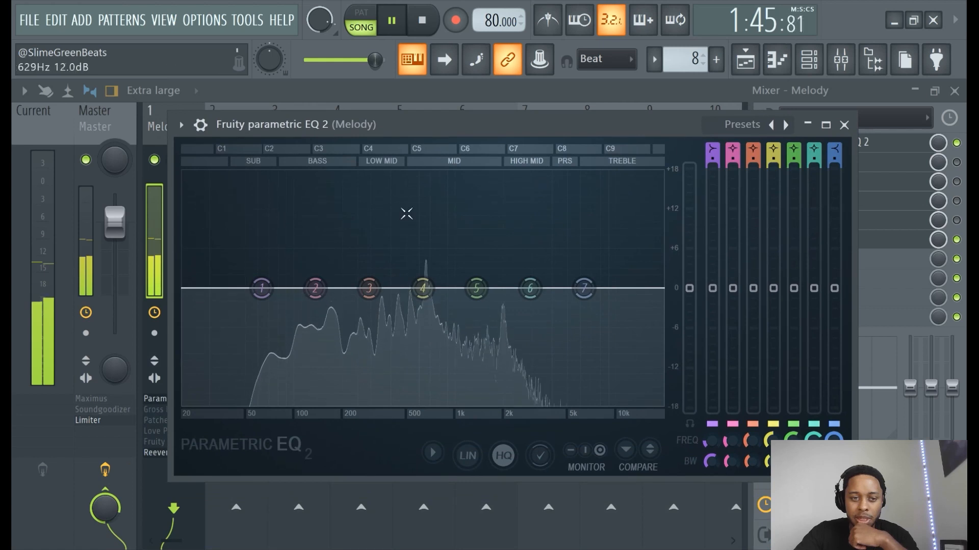
# Select mixer insert 1 (Melody) and close its Parametric EQ 2 window
pyautogui.click(261, 289)
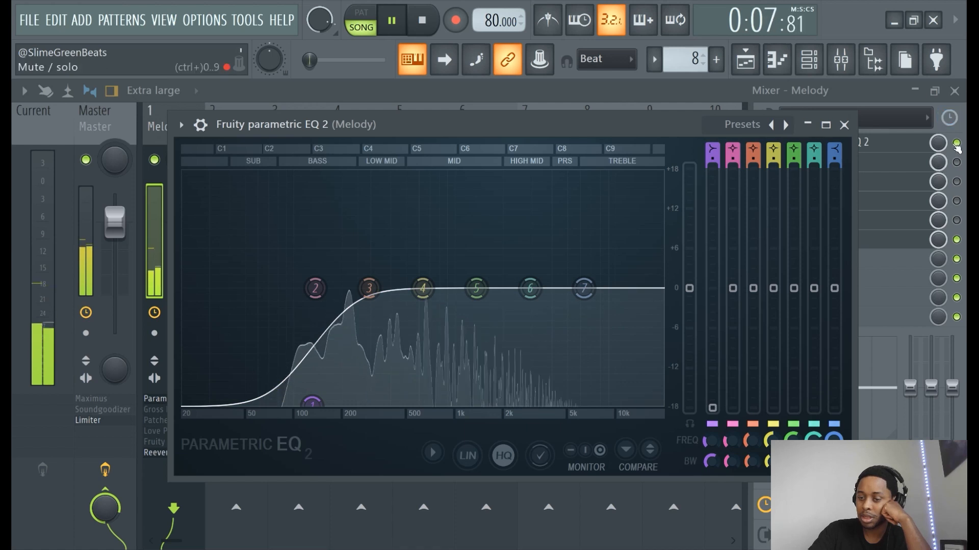
pyautogui.click(844, 124)
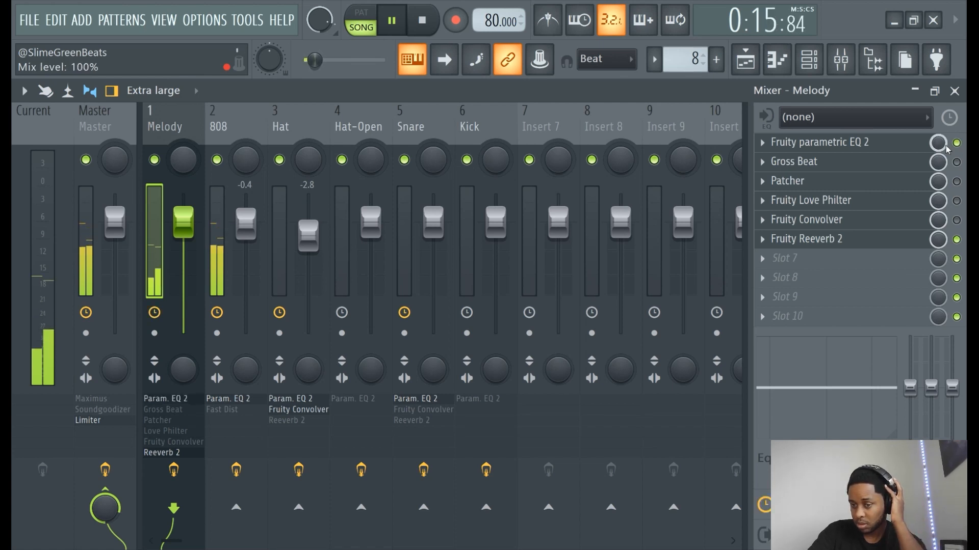
# Move the Melody EQ's band 1 low cut to a lower frequency, then close the plugin
pyautogui.click(820, 142)
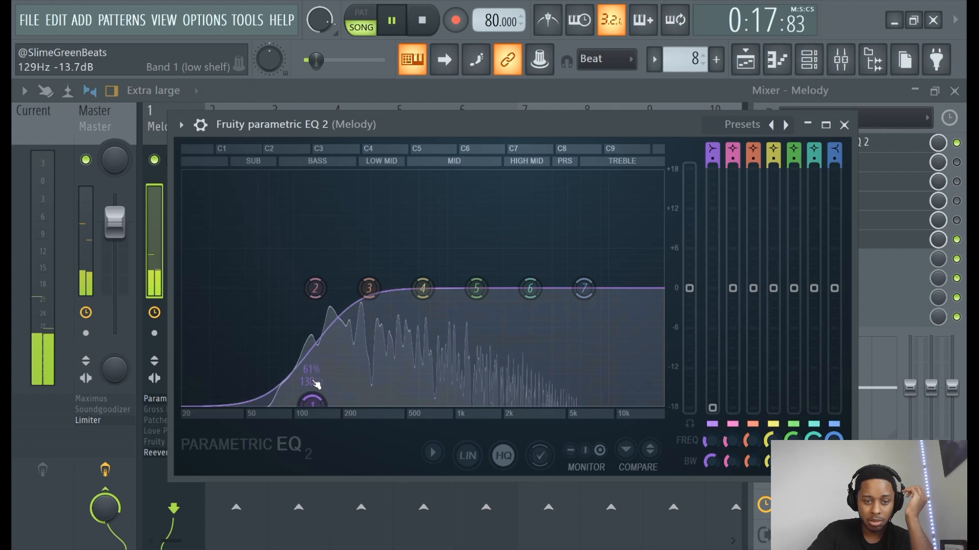
pyautogui.rightClick(312, 400)
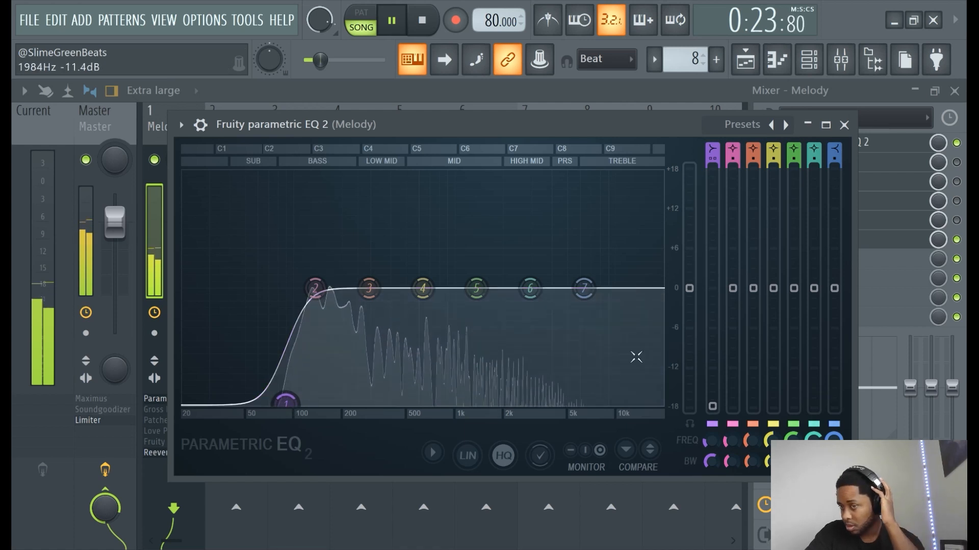
pyautogui.click(844, 124)
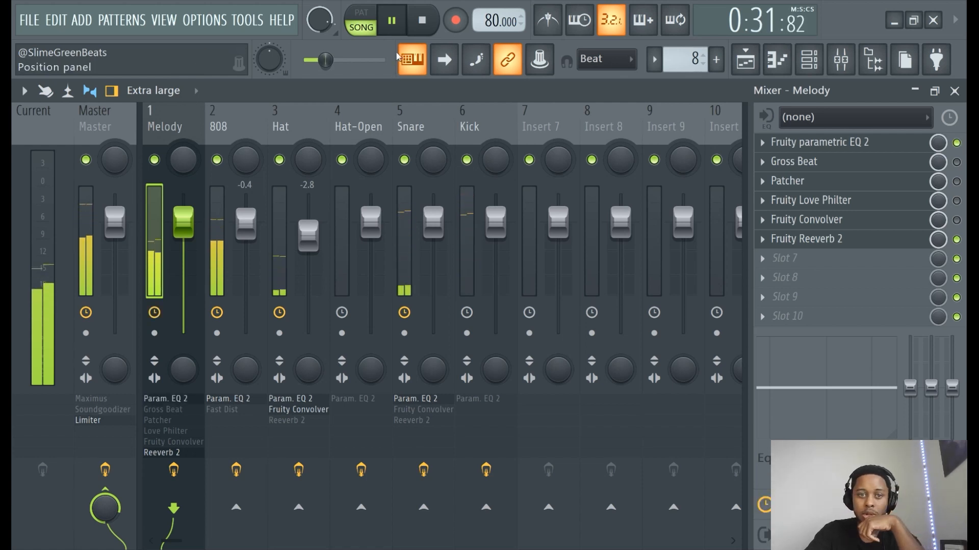
# Pull the Melody EQ's band 2 down to about -5 dB near 94 Hz
pyautogui.click(391, 19)
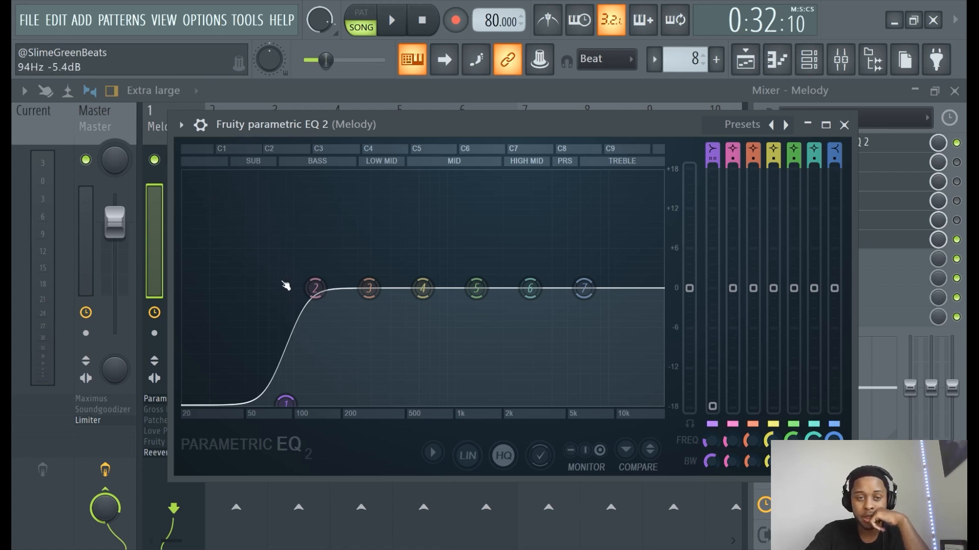
pyautogui.click(391, 20)
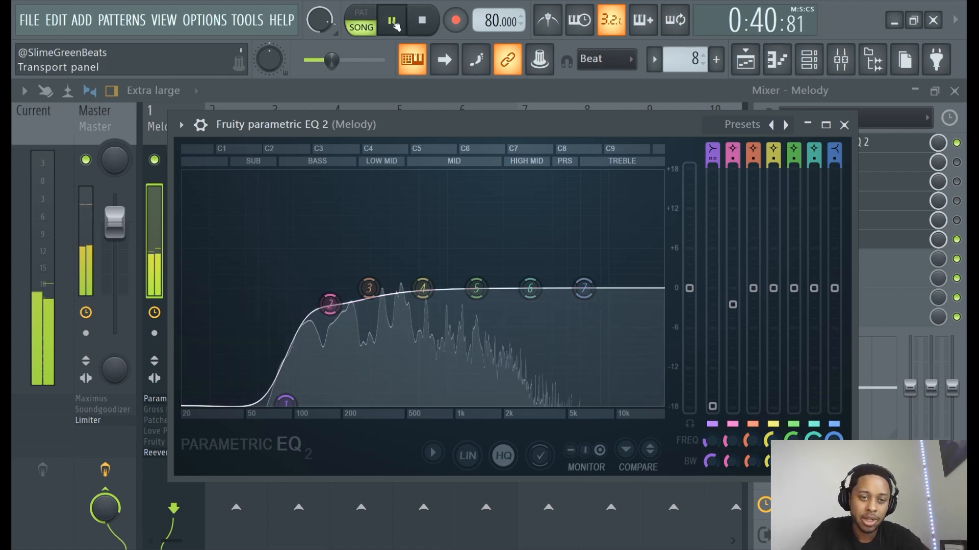
pyautogui.click(844, 124)
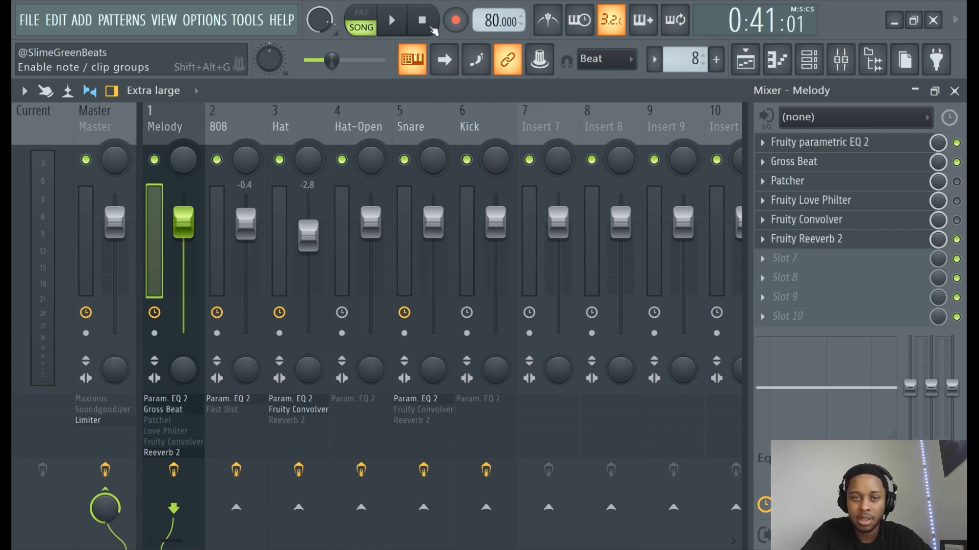
# Audition the Melody's Gross Beat, then select insert 2 (808) and open its Parametric EQ 2
pyautogui.click(392, 20)
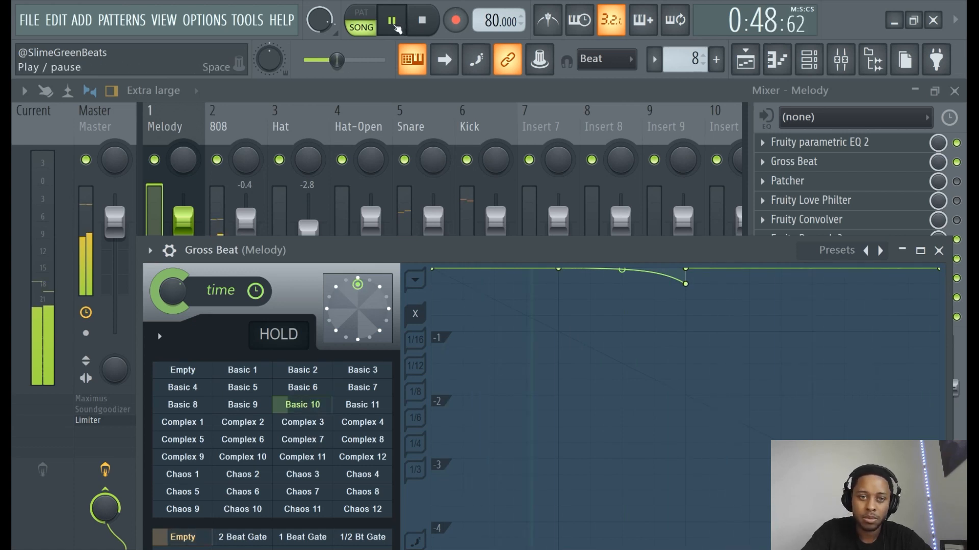
pyautogui.click(392, 19)
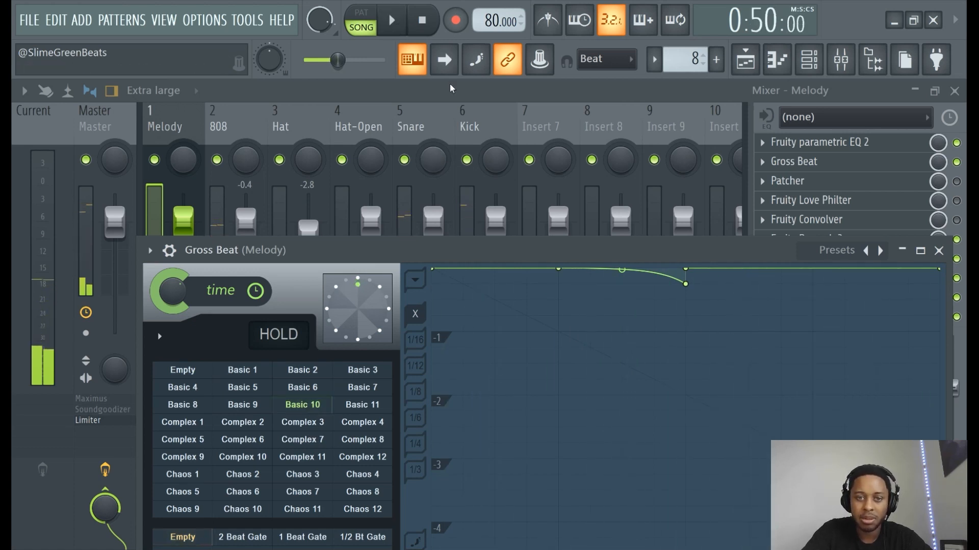
pyautogui.click(938, 250)
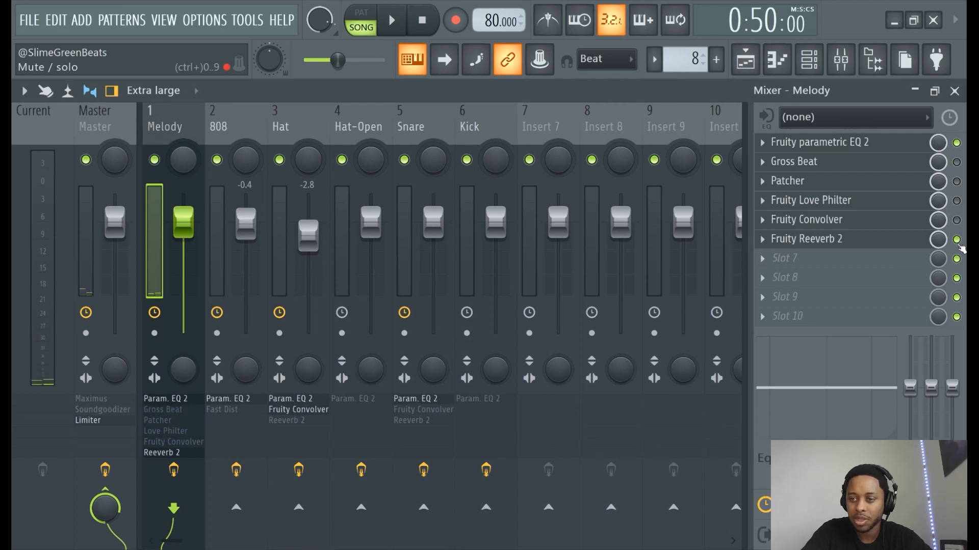
pyautogui.click(392, 19)
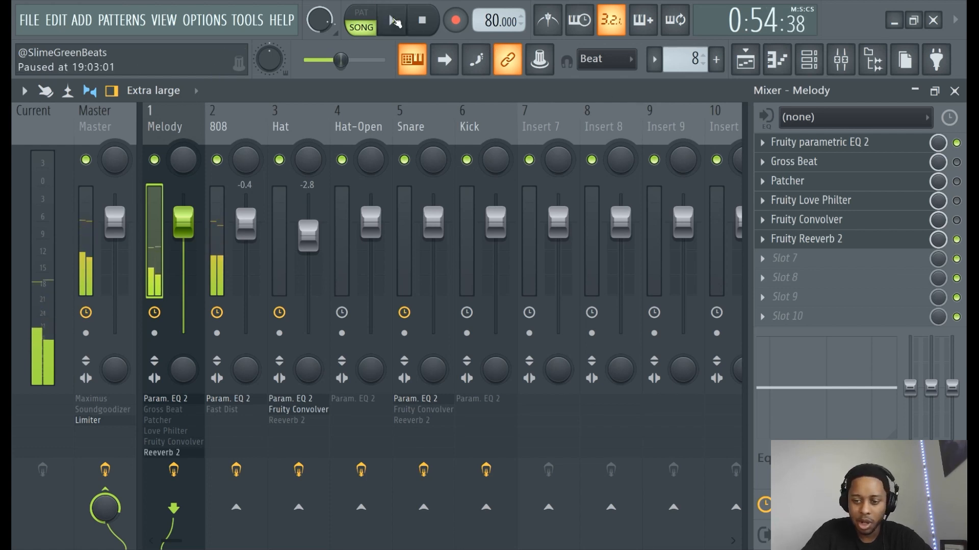
pyautogui.click(218, 125)
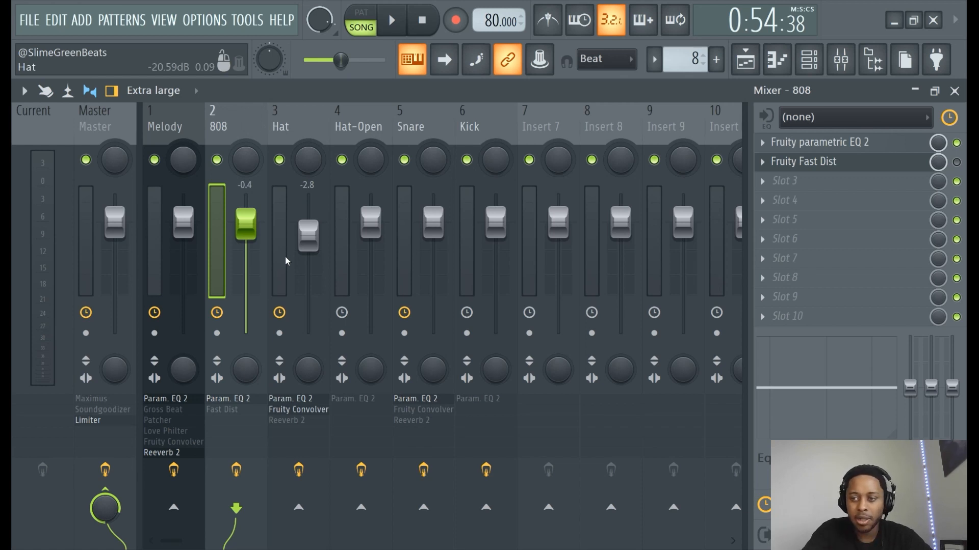
pyautogui.click(391, 19)
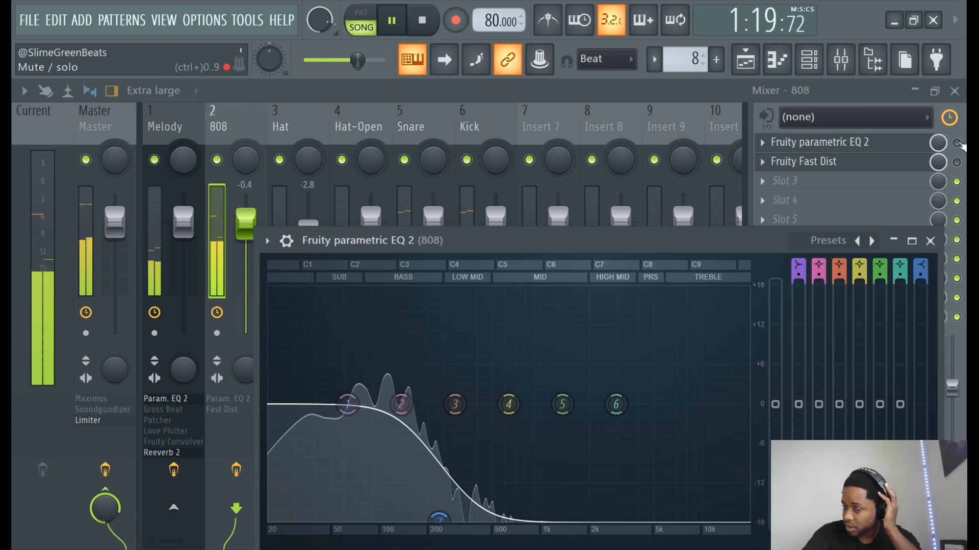
# Stop playback and close the 808's EQ after checking its band 7 low-pass
pyautogui.click(929, 242)
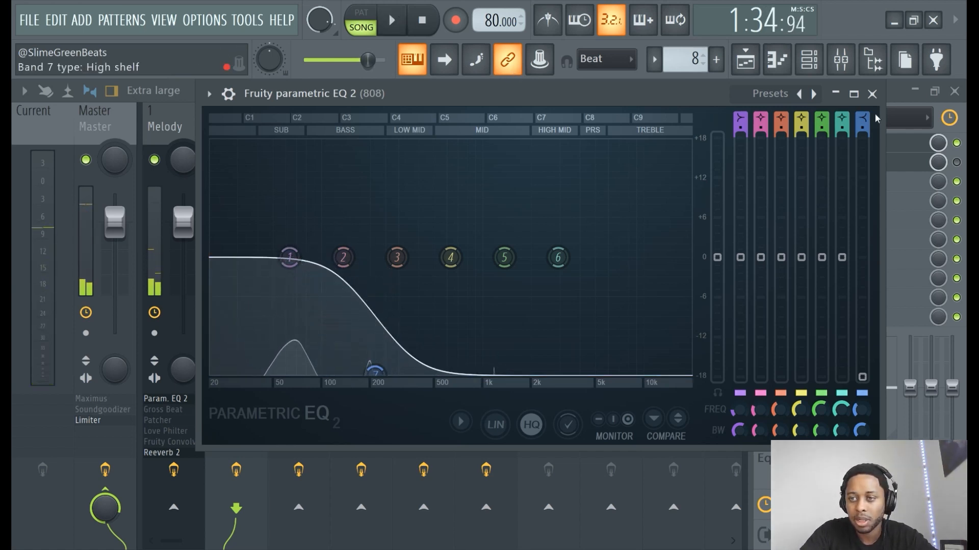
pyautogui.click(872, 93)
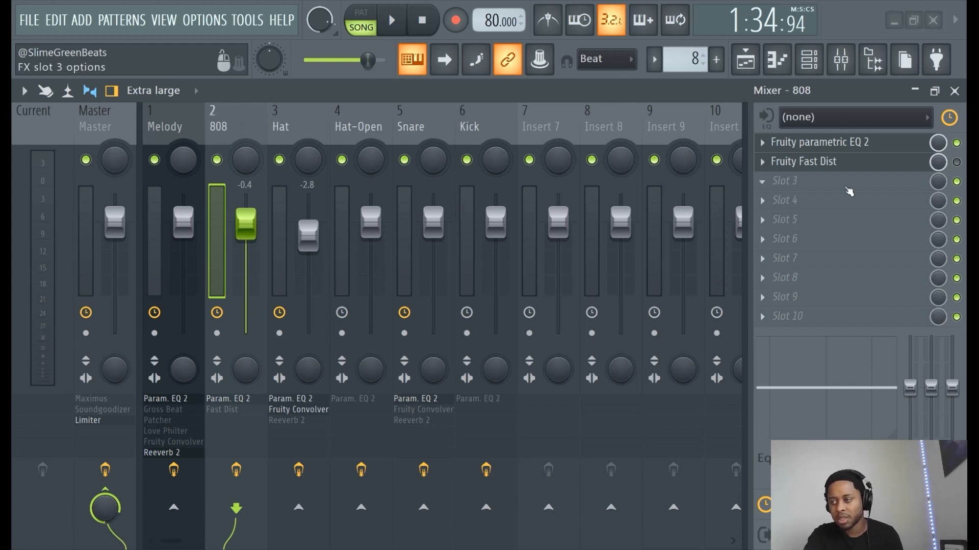
pyautogui.moveTo(846, 183)
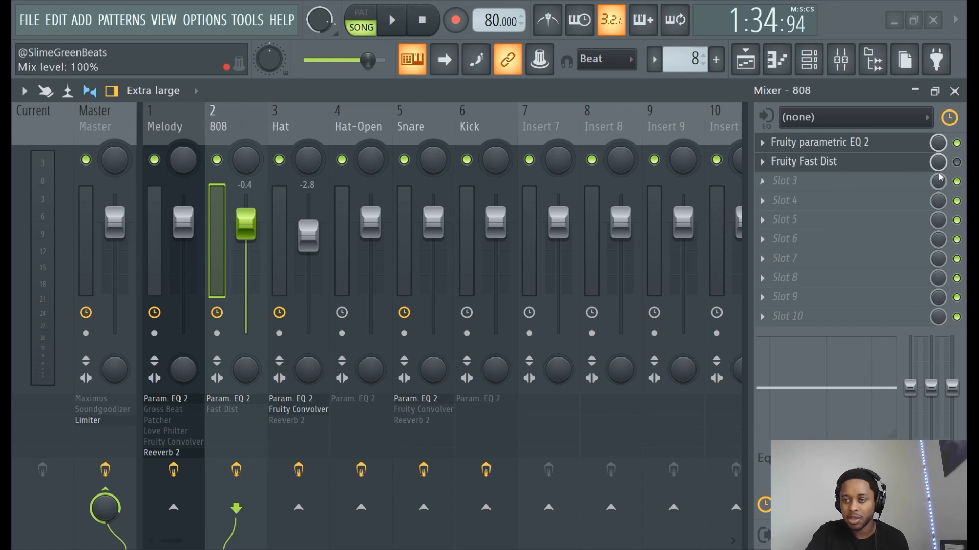
pyautogui.click(391, 20)
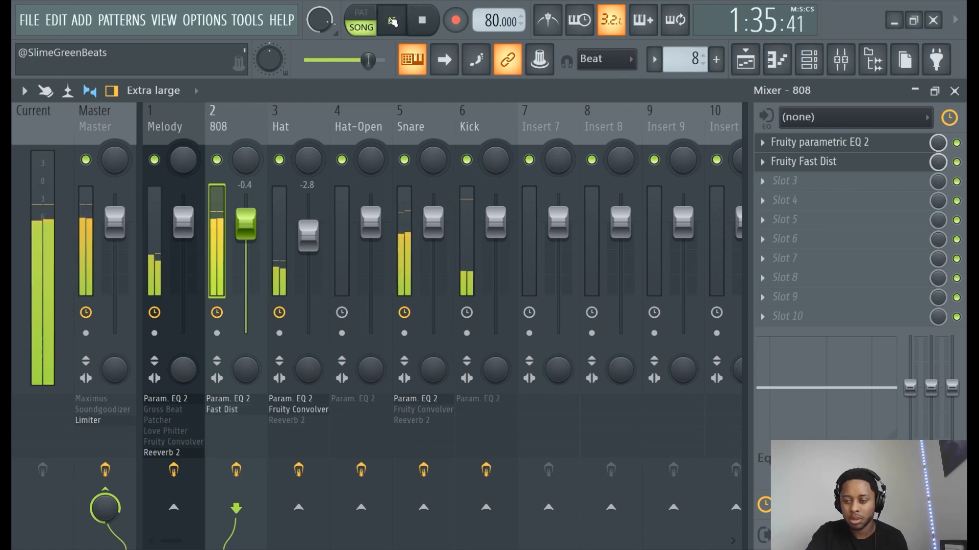
pyautogui.click(391, 20)
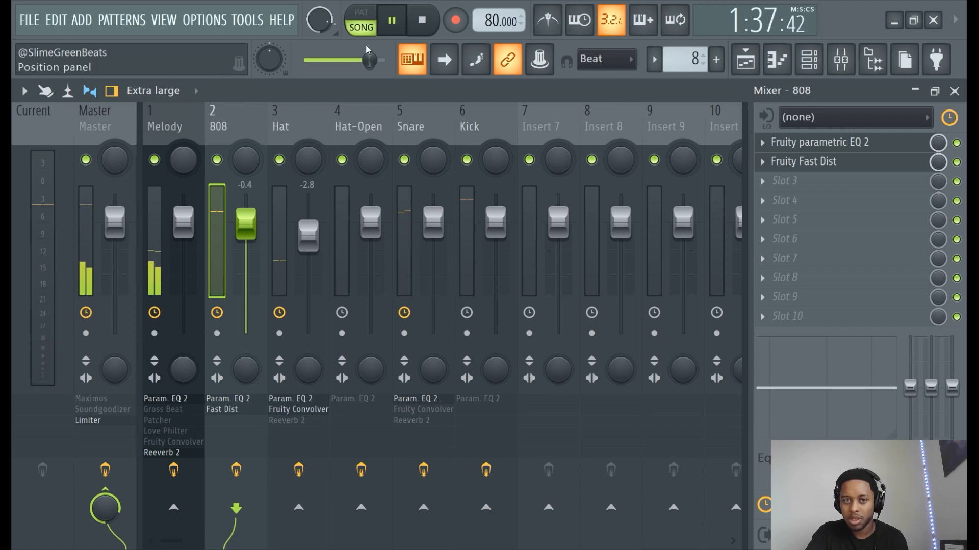
pyautogui.click(391, 19)
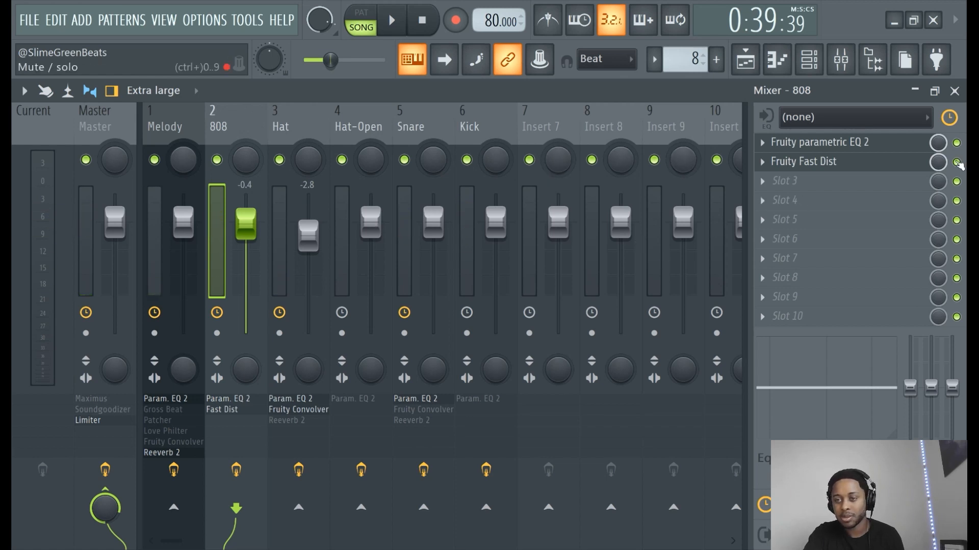
# Reopen the 808's Parametric EQ 2 to check the 214 Hz low-pass at -18 dB
pyautogui.click(820, 142)
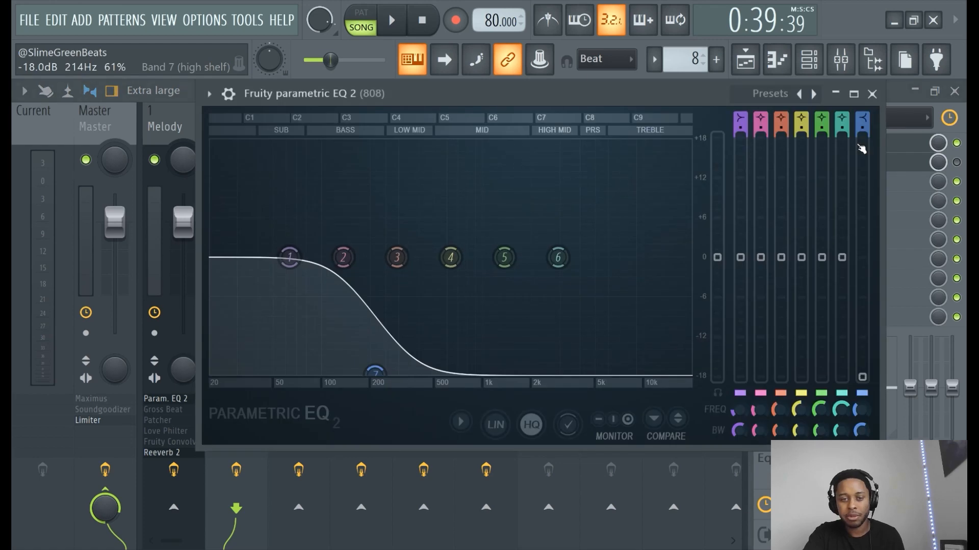
pyautogui.moveTo(473, 6)
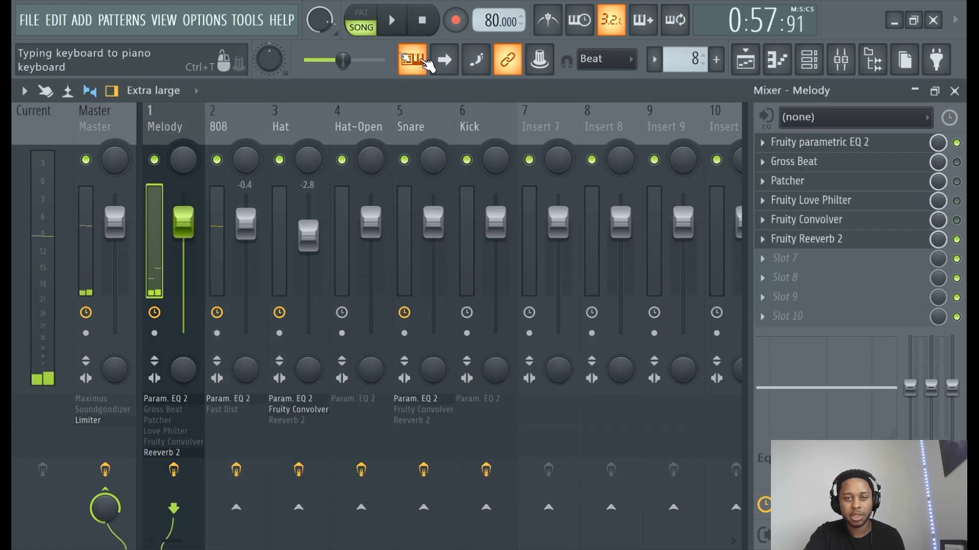
# Stop playback and select the Hat mixer insert to show its effect slots
pyautogui.click(391, 20)
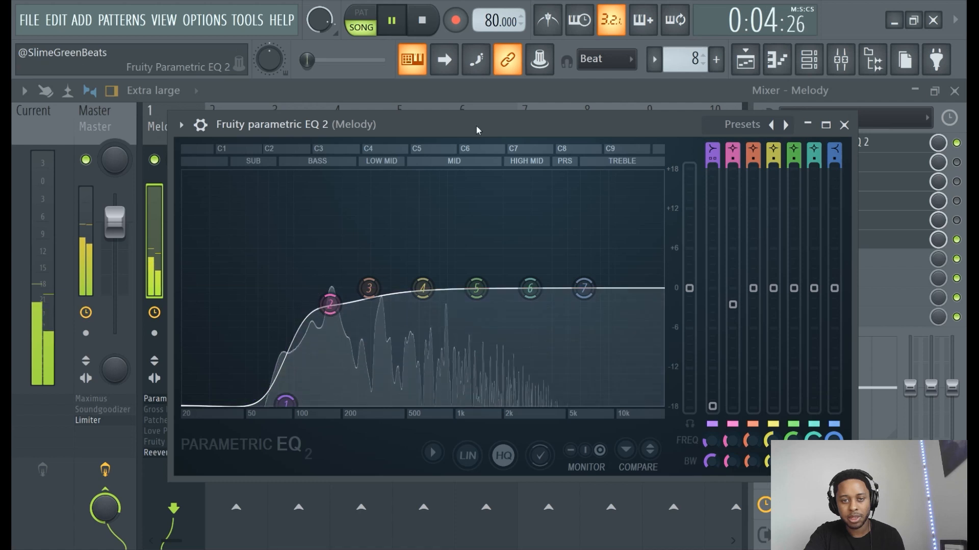
pyautogui.click(845, 125)
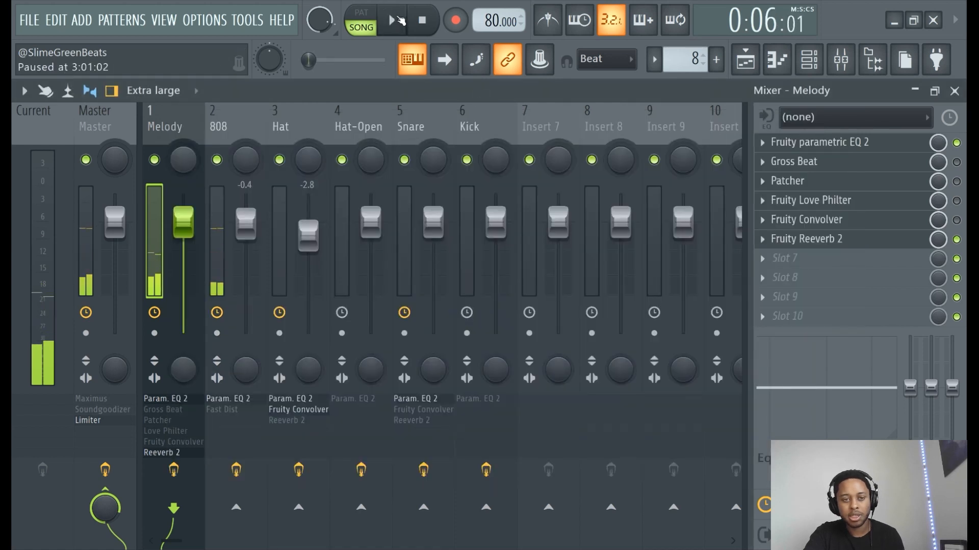
pyautogui.click(280, 119)
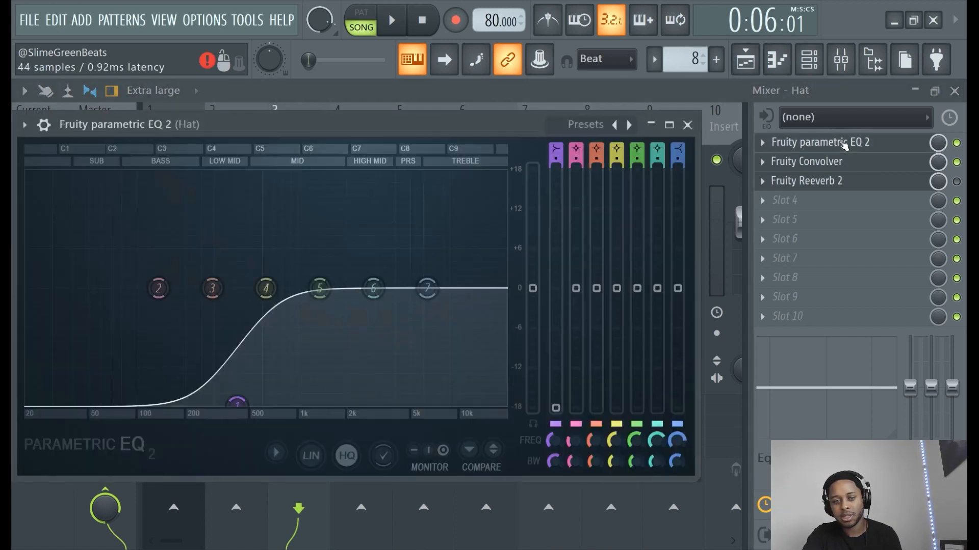
pyautogui.moveTo(392, 19)
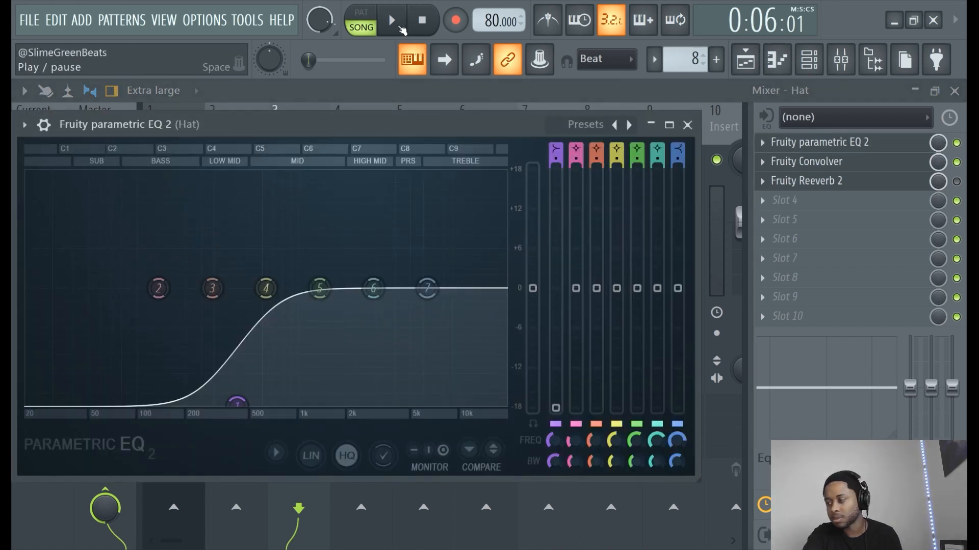
# Cut the Hat's lows with band 1 near 273 Hz at -18 dB, then audition it
pyautogui.click(391, 19)
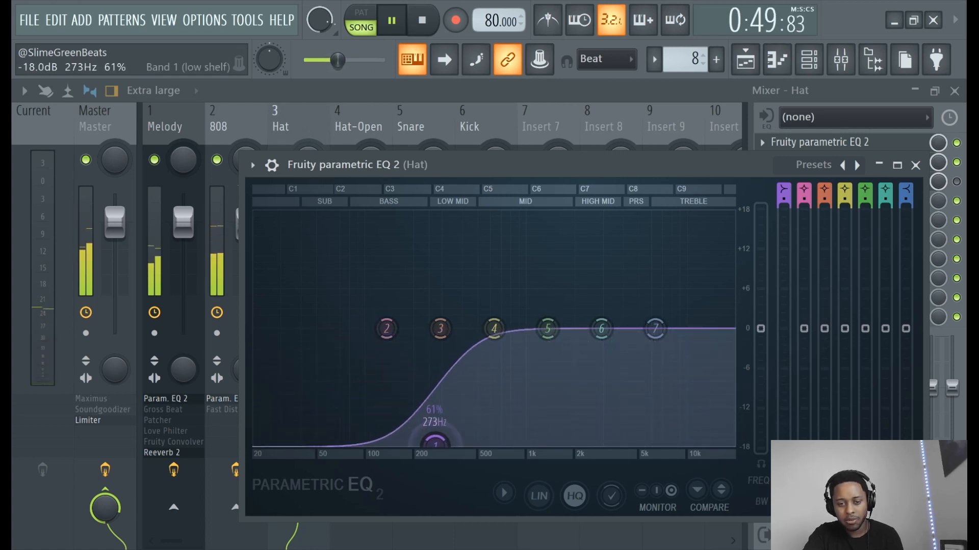
pyautogui.click(392, 20)
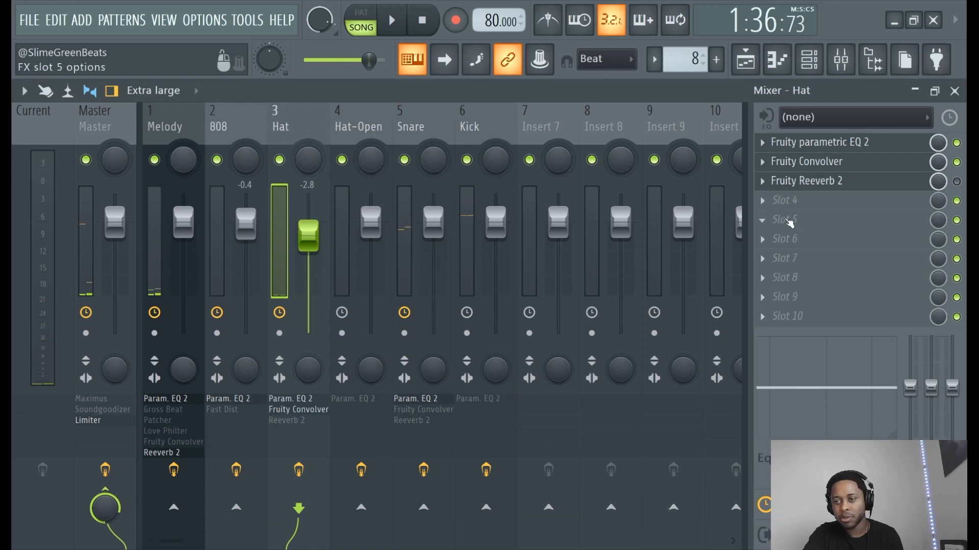
# Play back the beat to audition the Hat with its new low cut
pyautogui.click(392, 20)
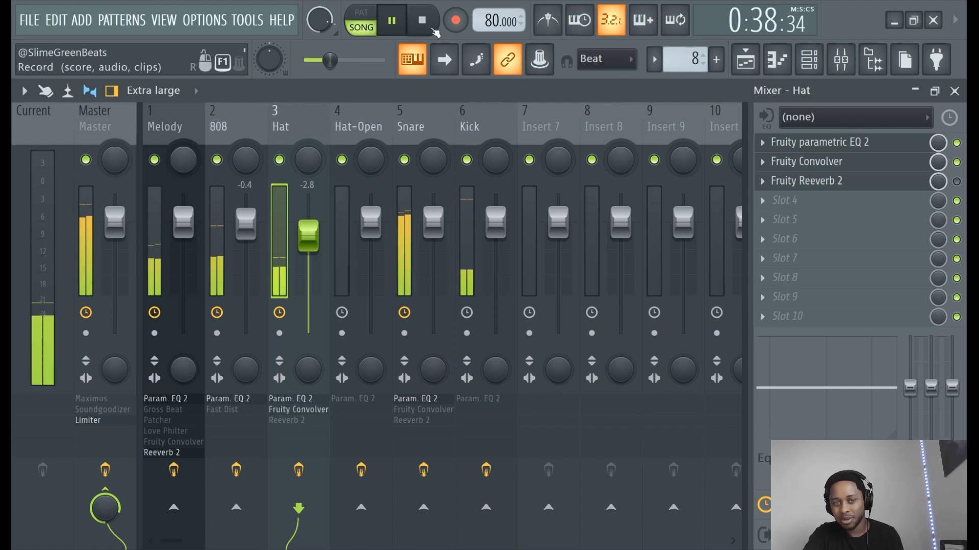
pyautogui.click(392, 19)
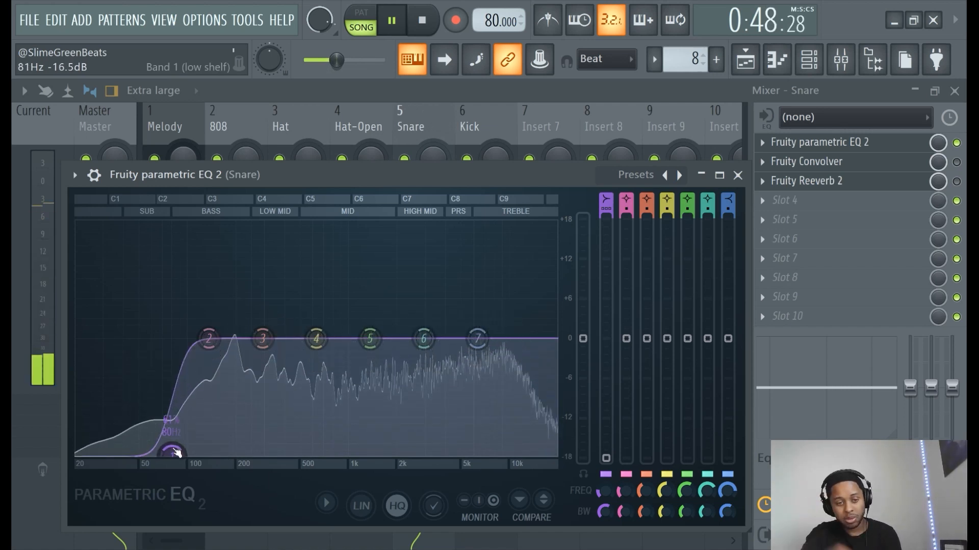
# Set the Snare's band 1 low cut near 81 Hz, audition it, and close the EQ
pyautogui.click(391, 20)
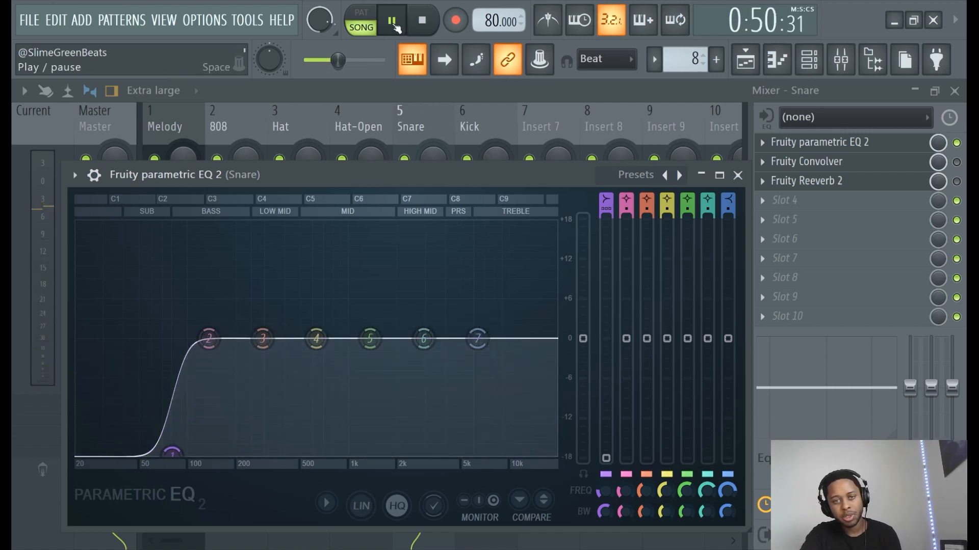
pyautogui.click(392, 20)
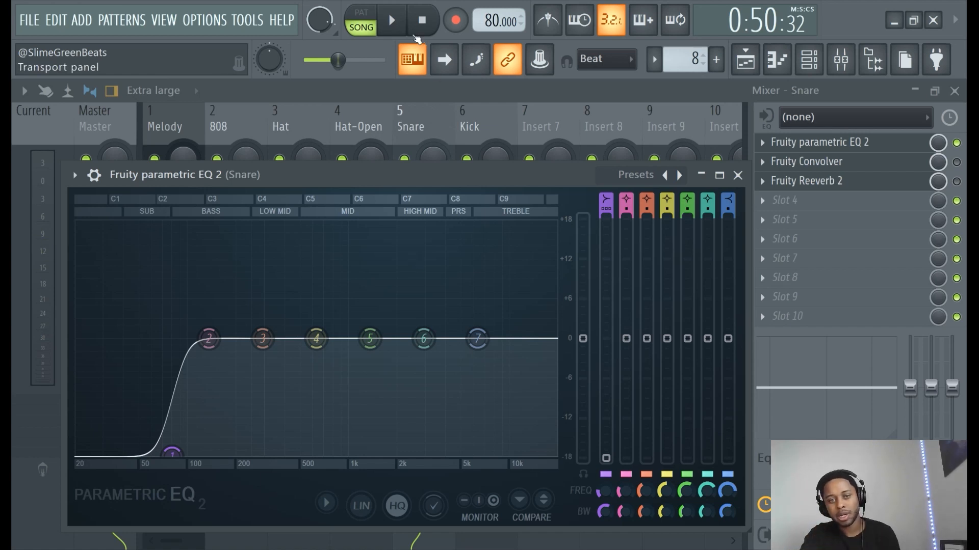
pyautogui.click(391, 19)
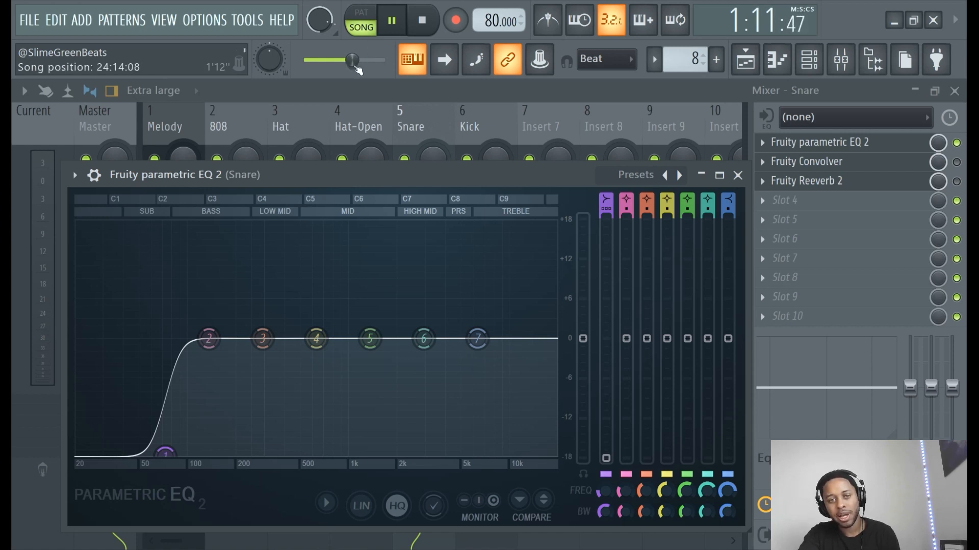
pyautogui.click(391, 20)
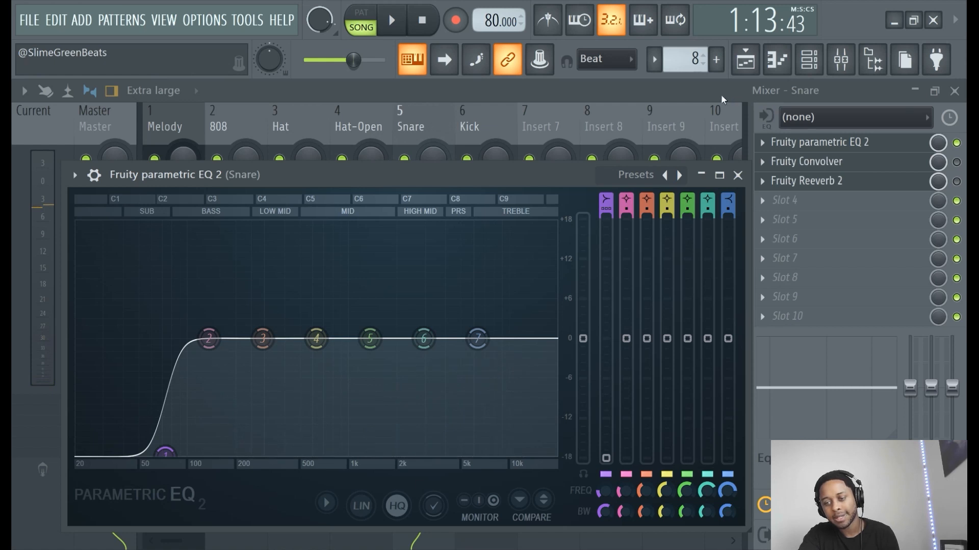
pyautogui.click(737, 175)
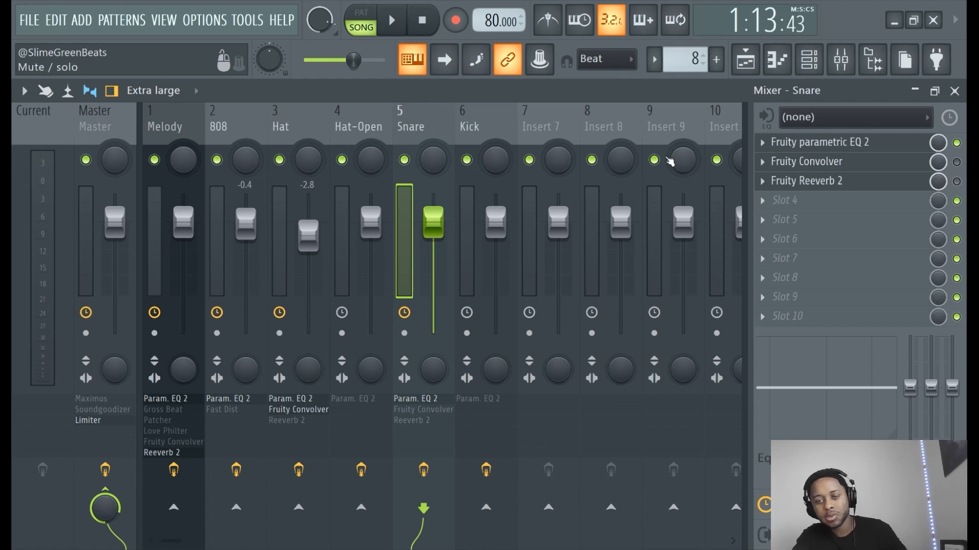
# Open the Kick's Parametric EQ 2 and low-pass it around 2 kHz with band 7, then play
pyautogui.click(468, 125)
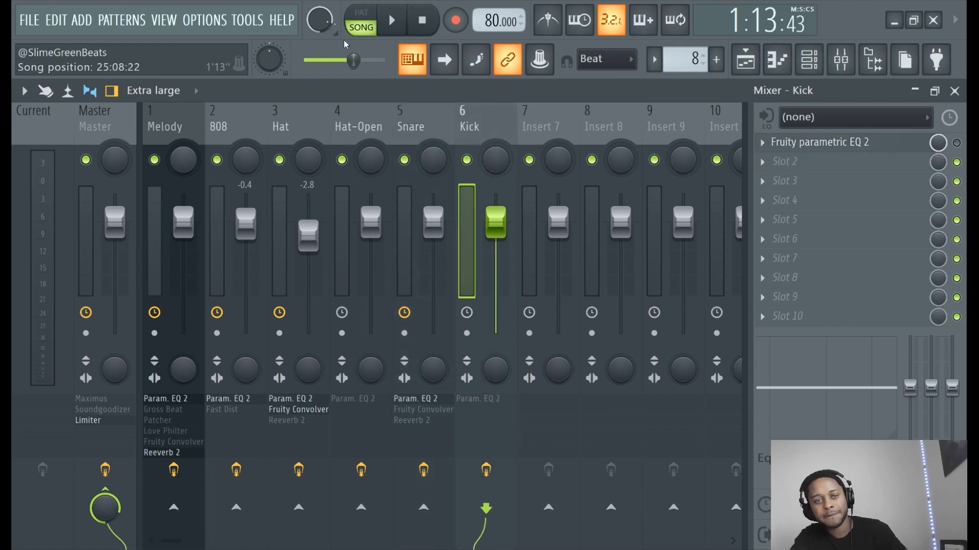
pyautogui.click(820, 141)
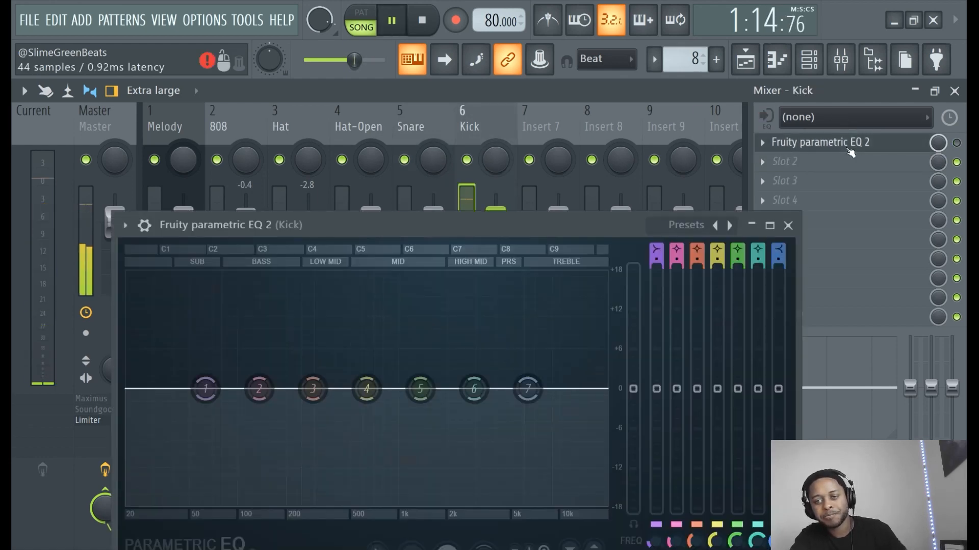
pyautogui.click(787, 225)
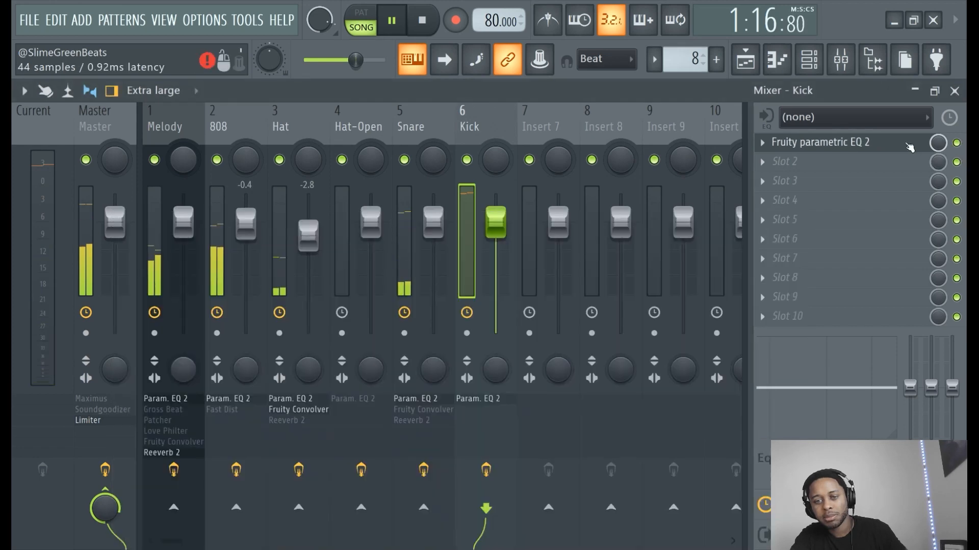
pyautogui.click(820, 141)
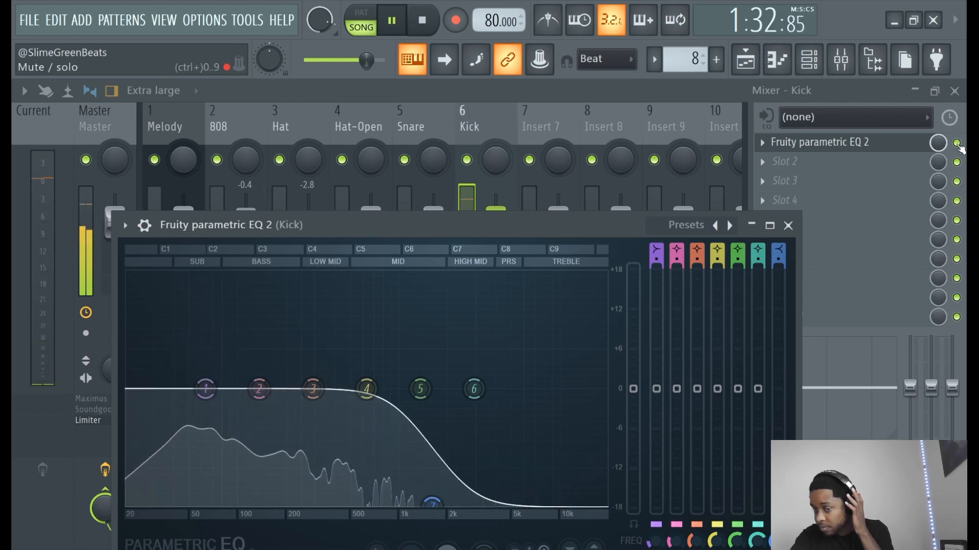
pyautogui.click(787, 226)
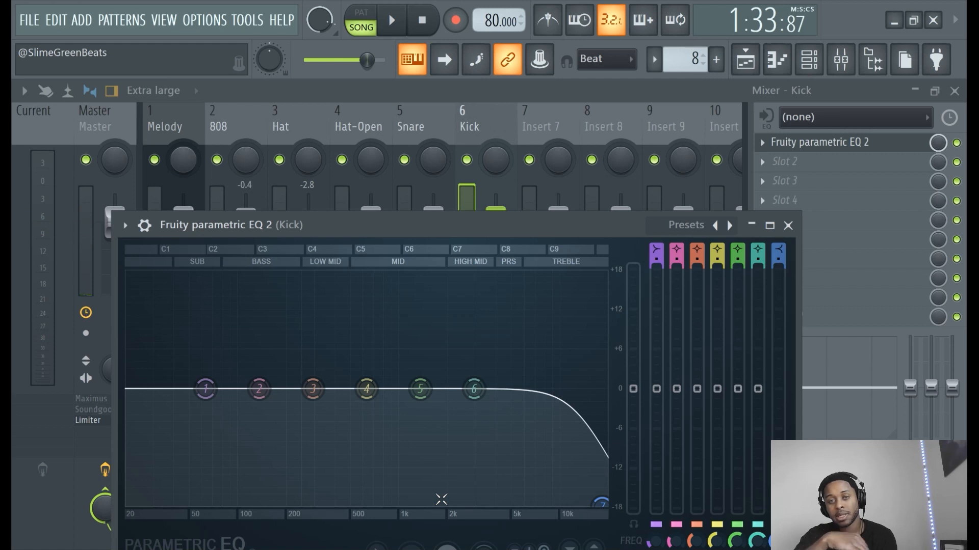
pyautogui.click(392, 20)
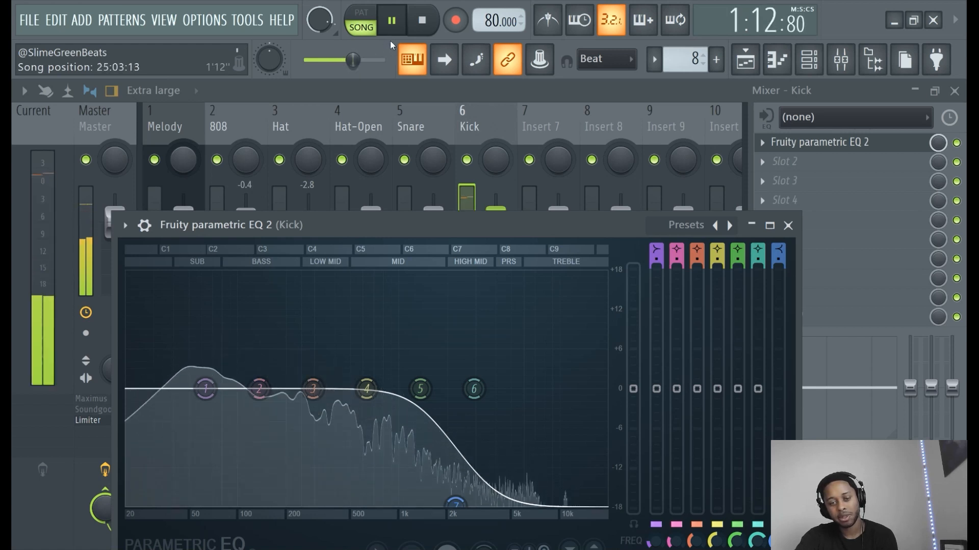
pyautogui.click(391, 19)
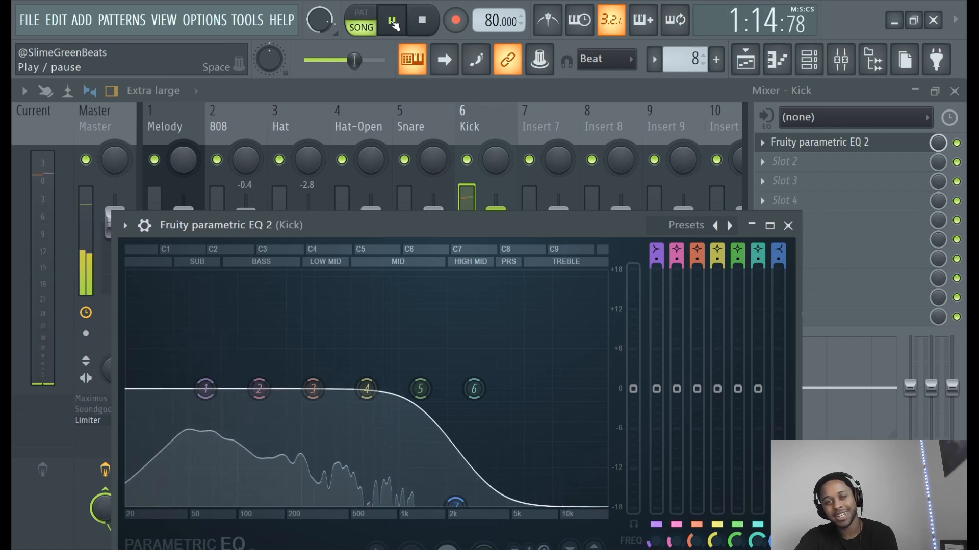
pyautogui.click(392, 20)
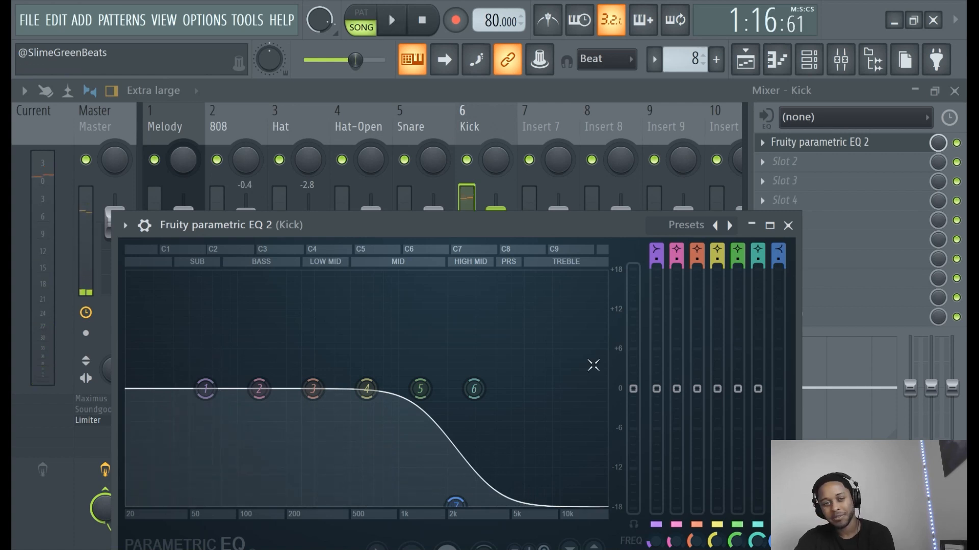
pyautogui.click(391, 20)
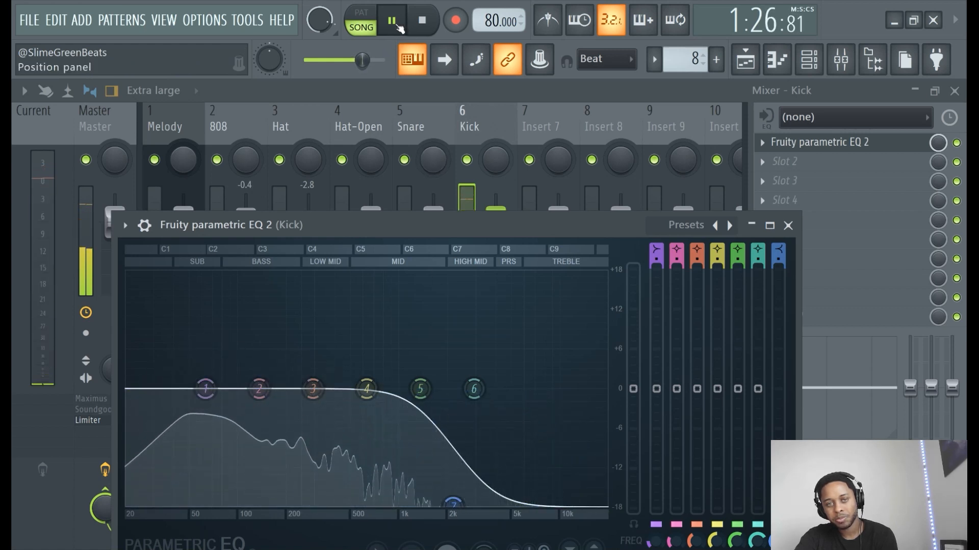
pyautogui.click(392, 20)
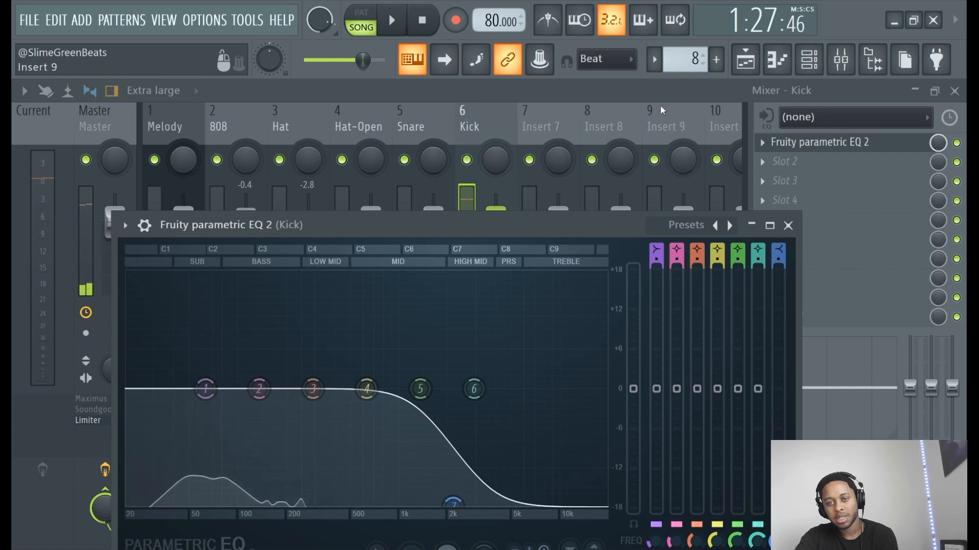
pyautogui.click(788, 226)
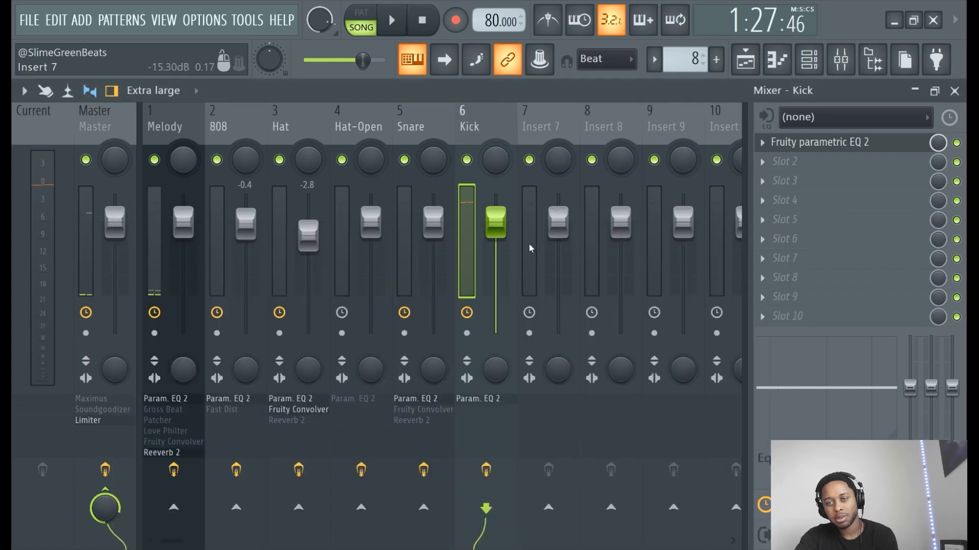
# Select Insert 7 then the Kick, and play, stop and replay the beat
pyautogui.click(538, 125)
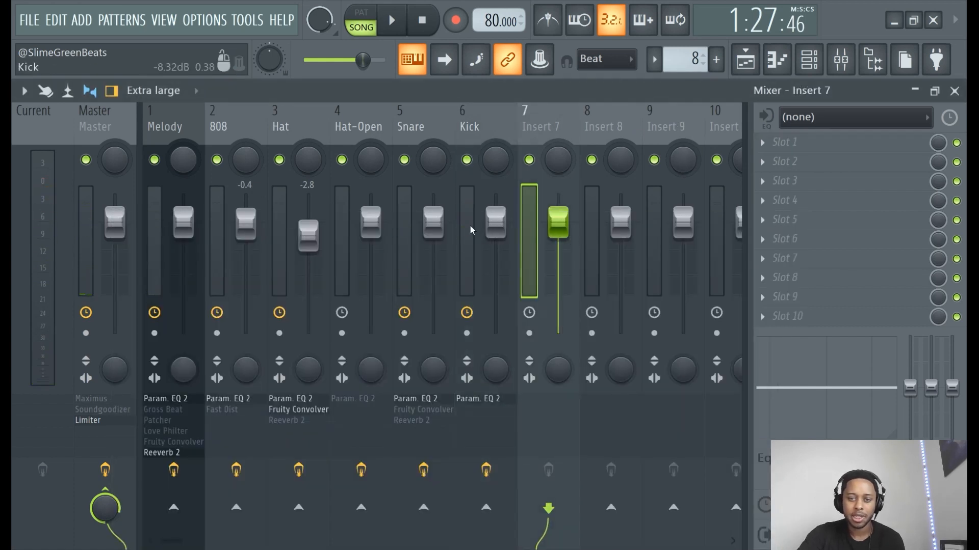
pyautogui.click(469, 124)
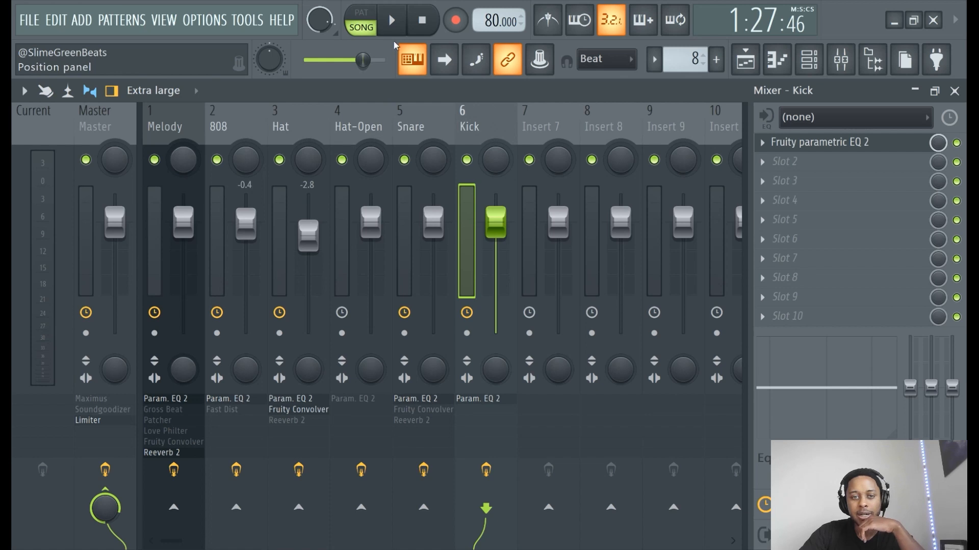
pyautogui.click(391, 20)
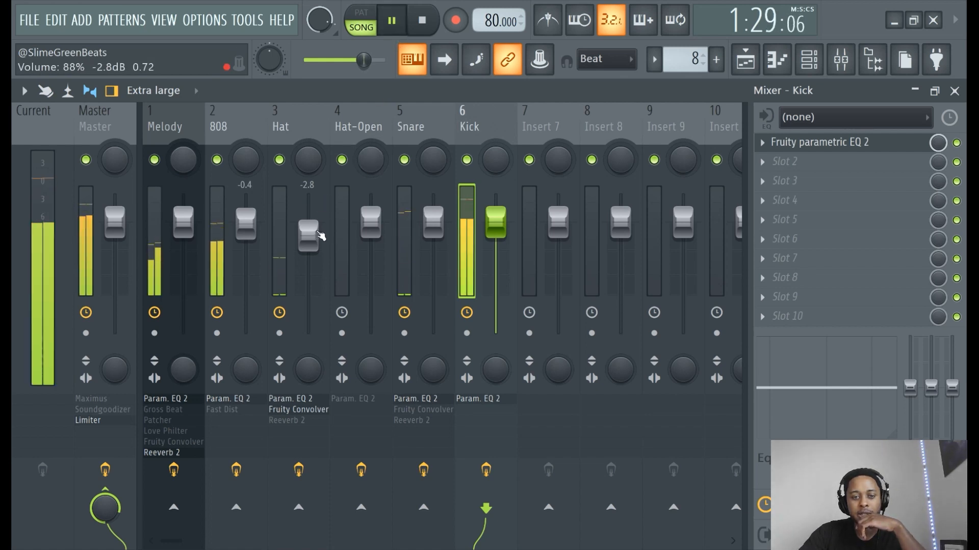
pyautogui.click(392, 20)
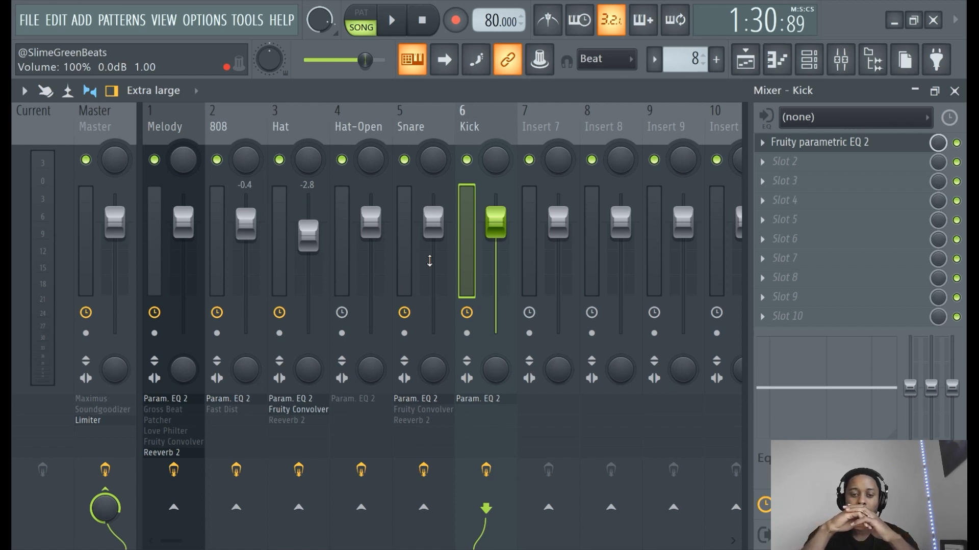
pyautogui.click(392, 19)
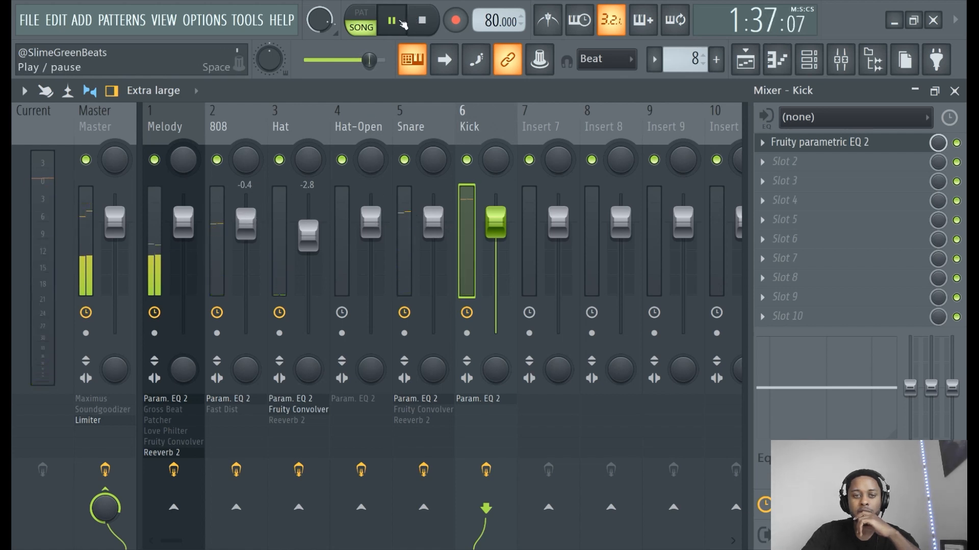
# Restart song playback, drop the Kick fader to -2.1 dB and set Snare to -0.3 dB
pyautogui.click(393, 20)
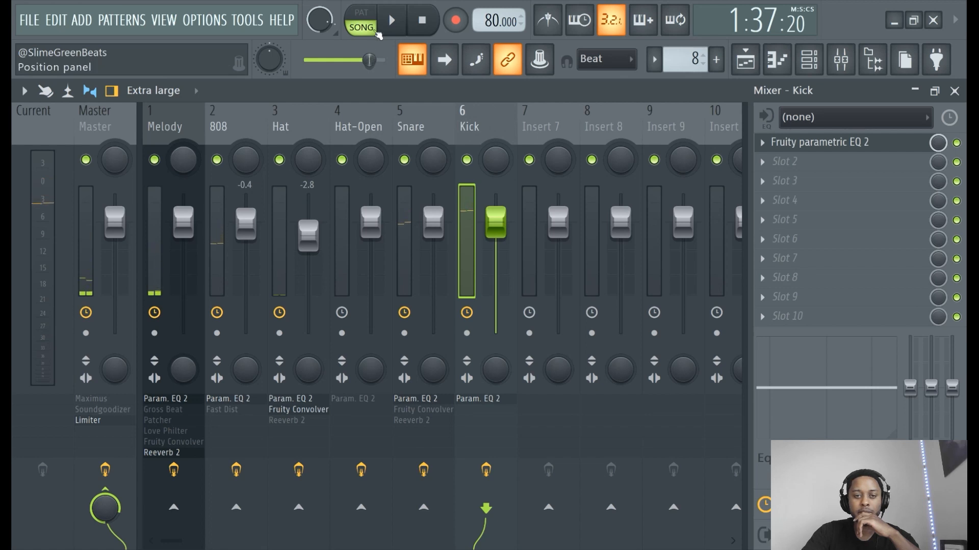
pyautogui.click(391, 20)
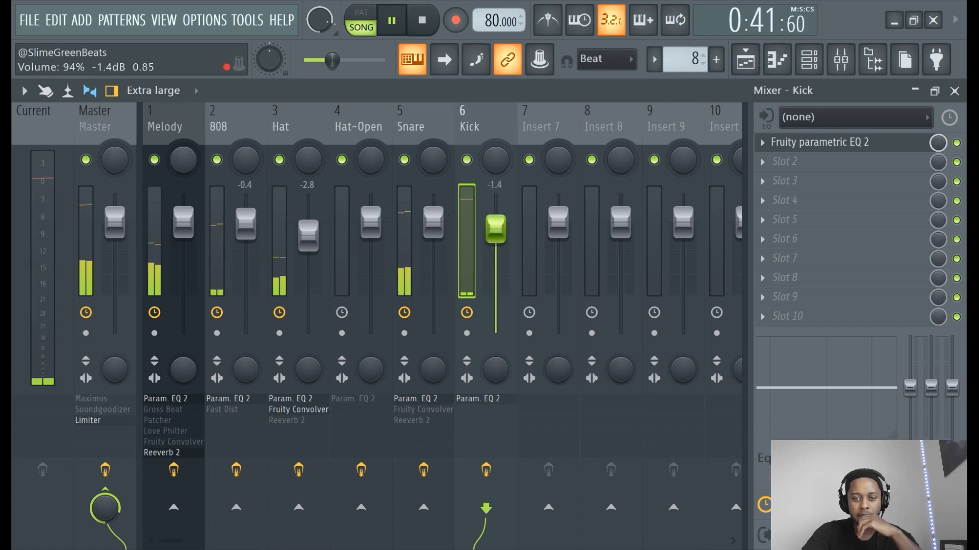
pyautogui.click(410, 126)
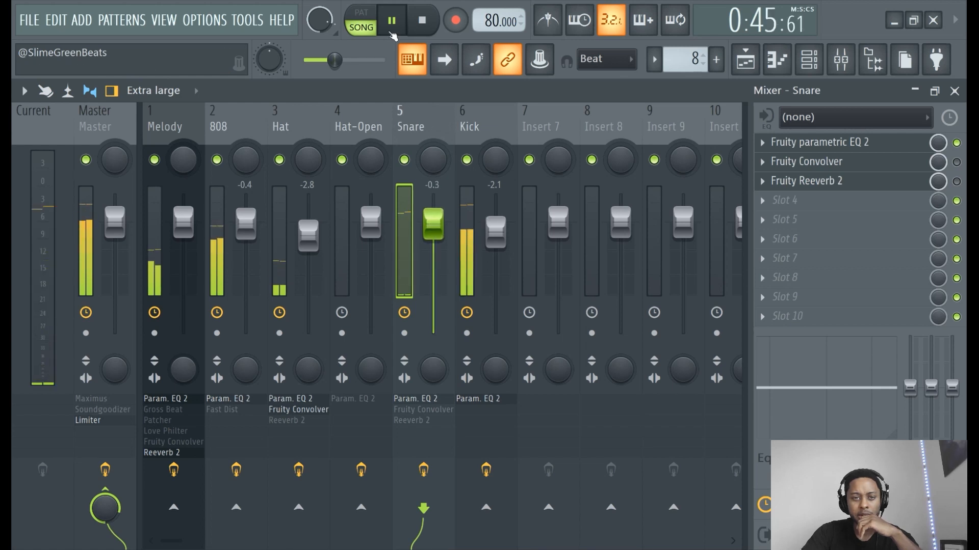
# Nudge the Kick fader to -1.3 dB, stop playback, and show the Channel Rack
pyautogui.rightClick(495, 225)
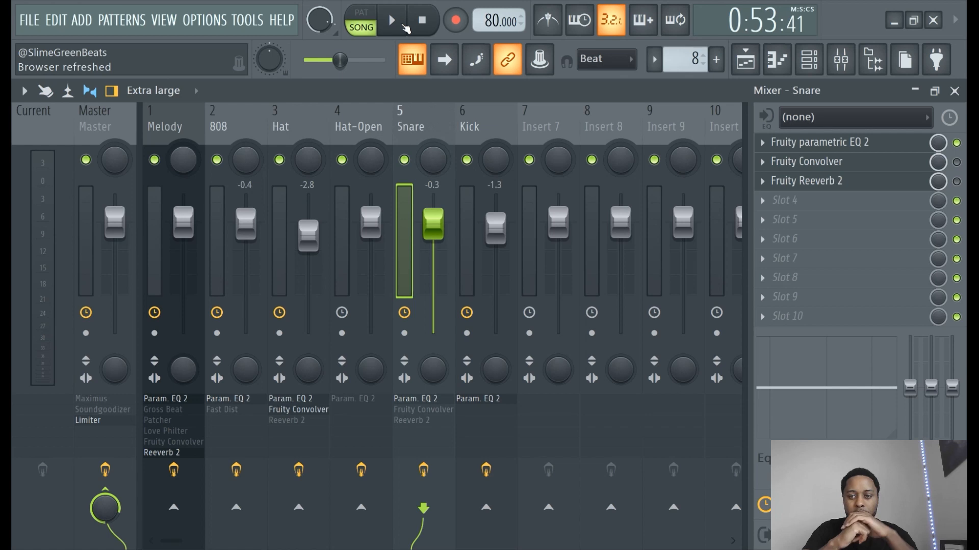
pyautogui.click(808, 61)
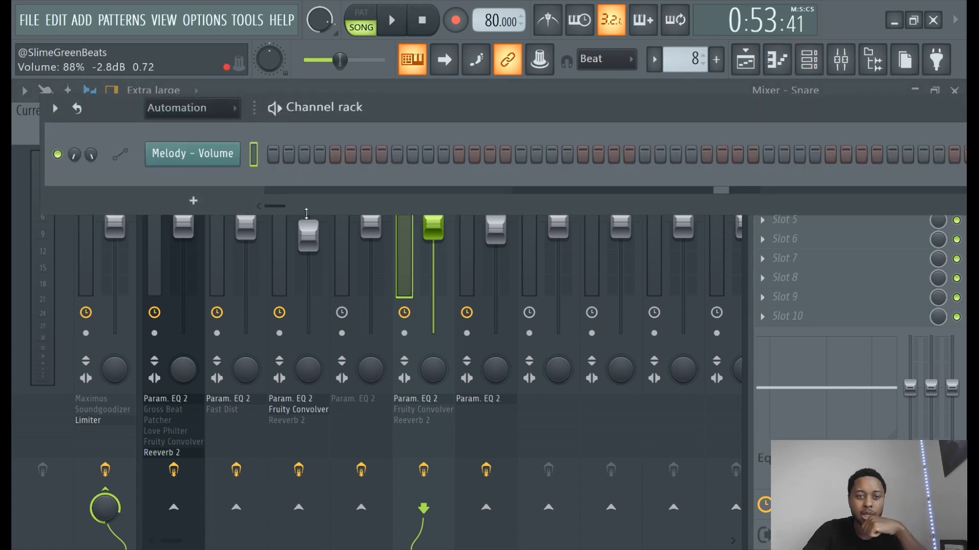
# Filter the Channel Rack to All, open and close ElectraX, then return to the Mixer
pyautogui.click(191, 108)
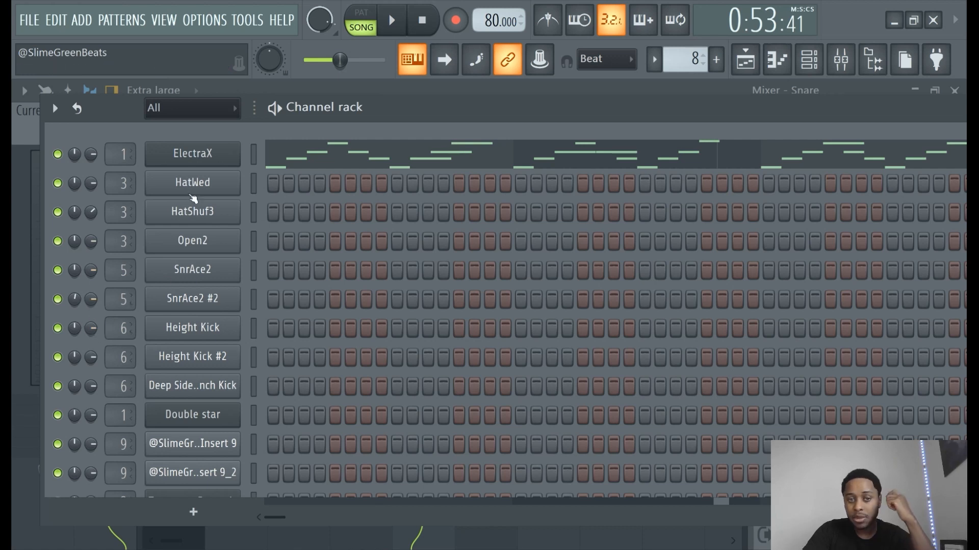
pyautogui.click(192, 153)
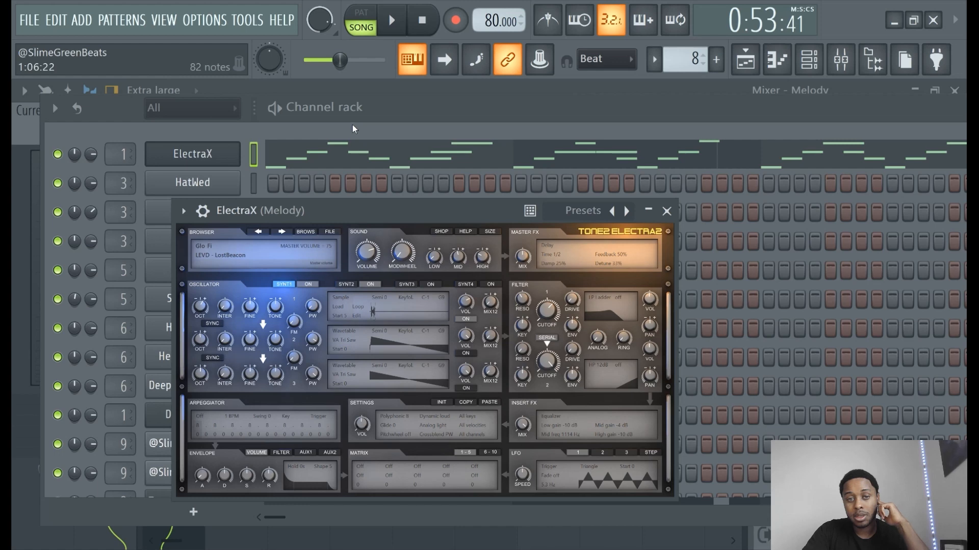
pyautogui.click(666, 211)
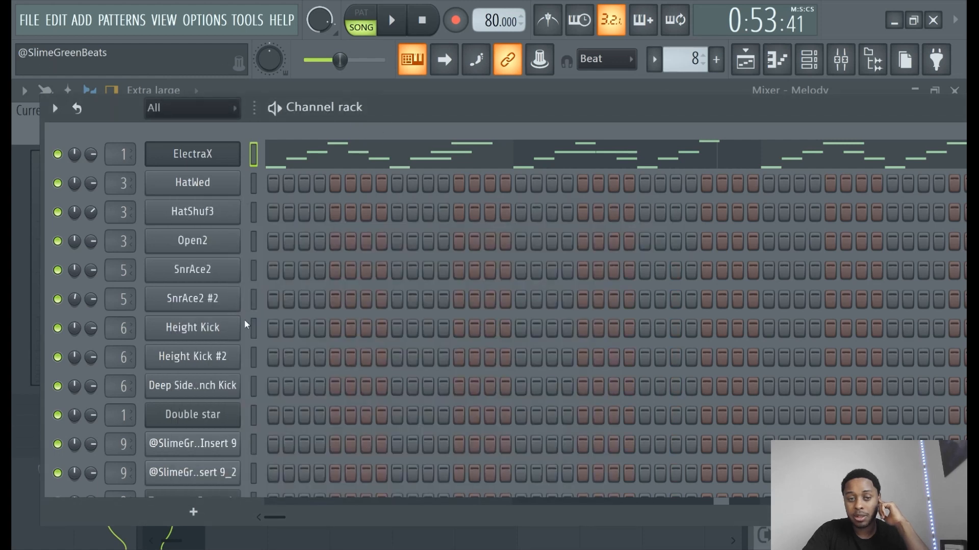
pyautogui.moveTo(840, 59)
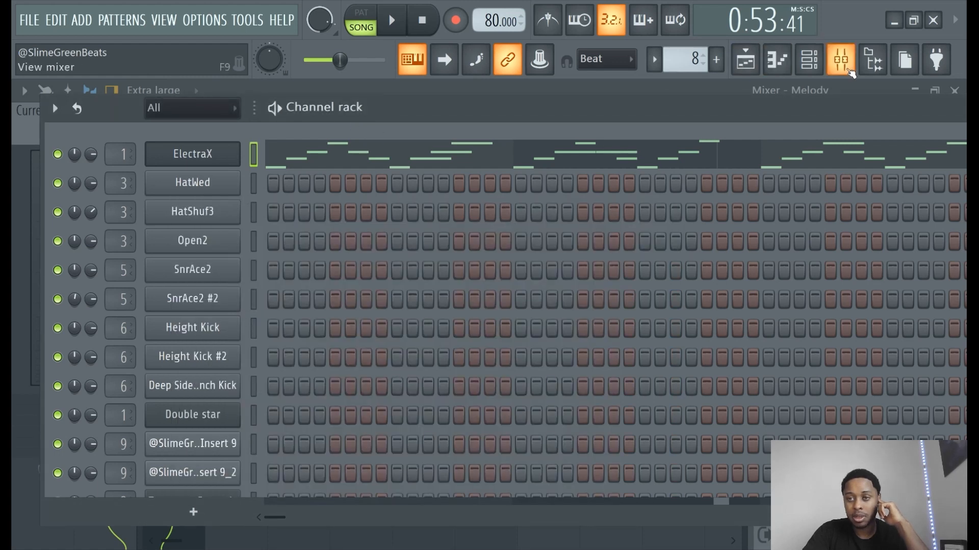
pyautogui.click(840, 59)
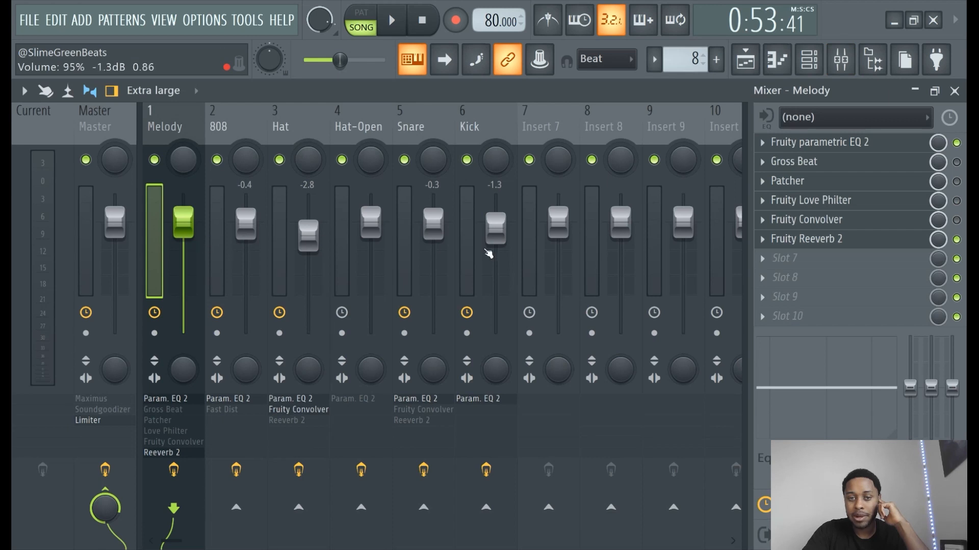
pyautogui.moveTo(488, 236)
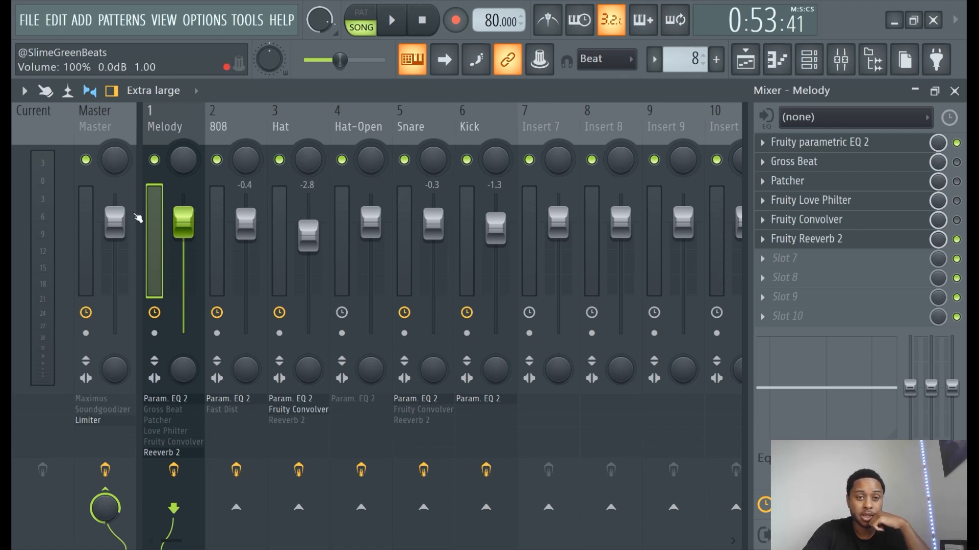
pyautogui.moveTo(325, 355)
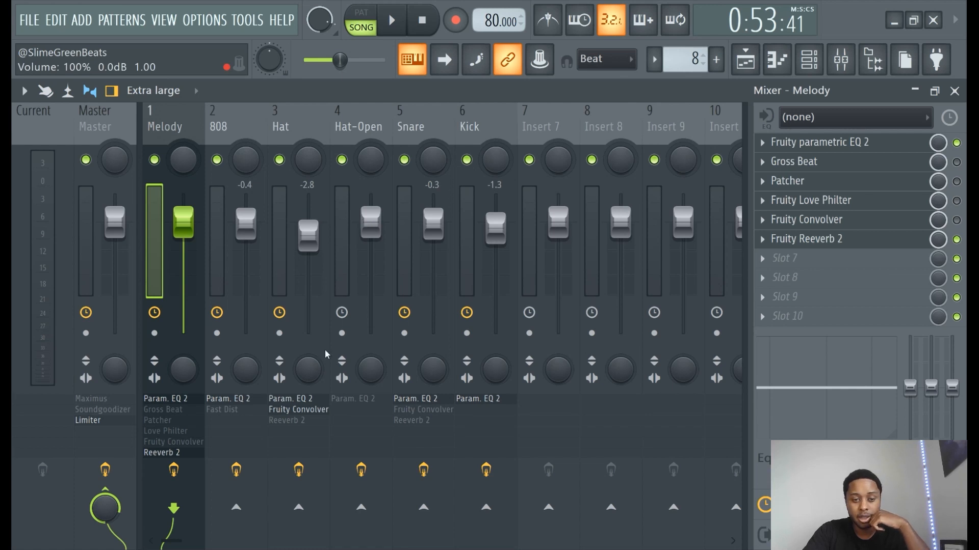
pyautogui.moveTo(341, 379)
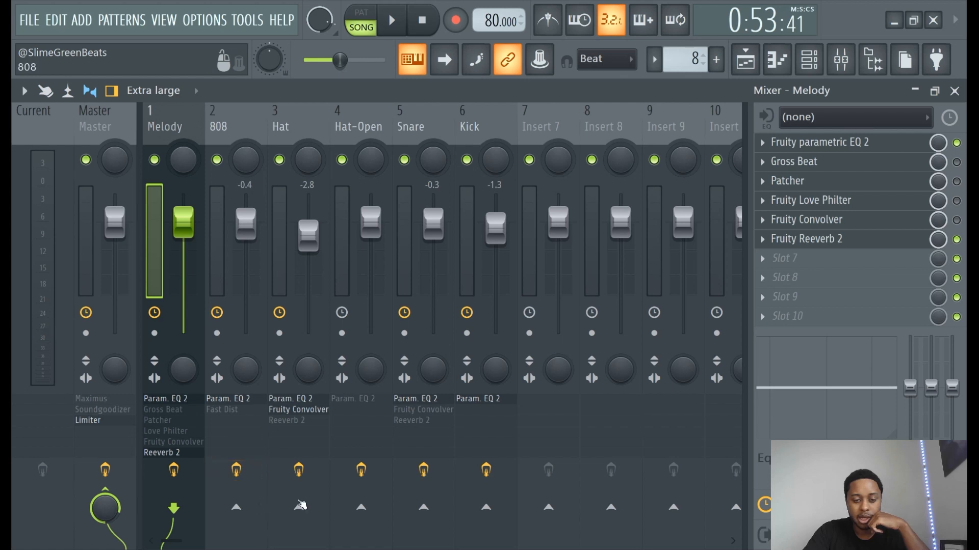
pyautogui.moveTo(222, 409)
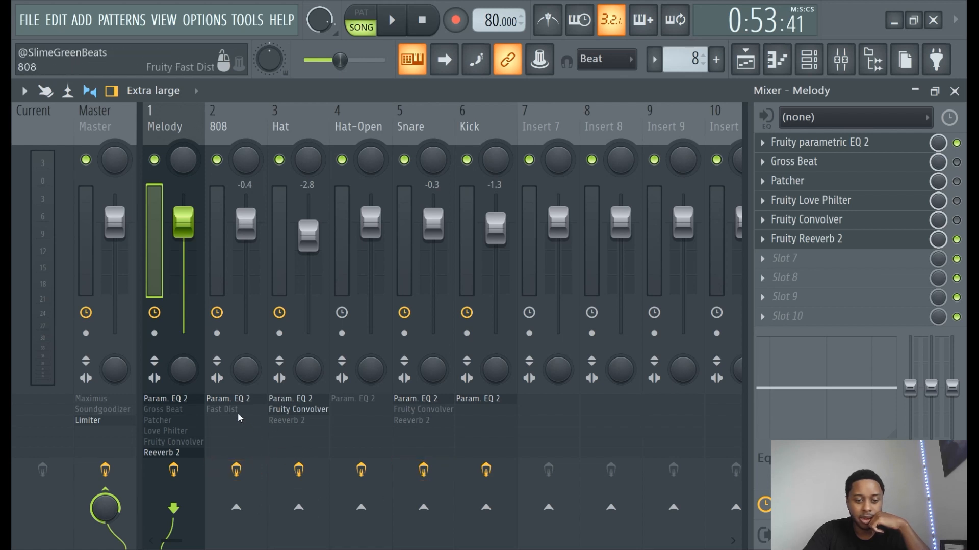